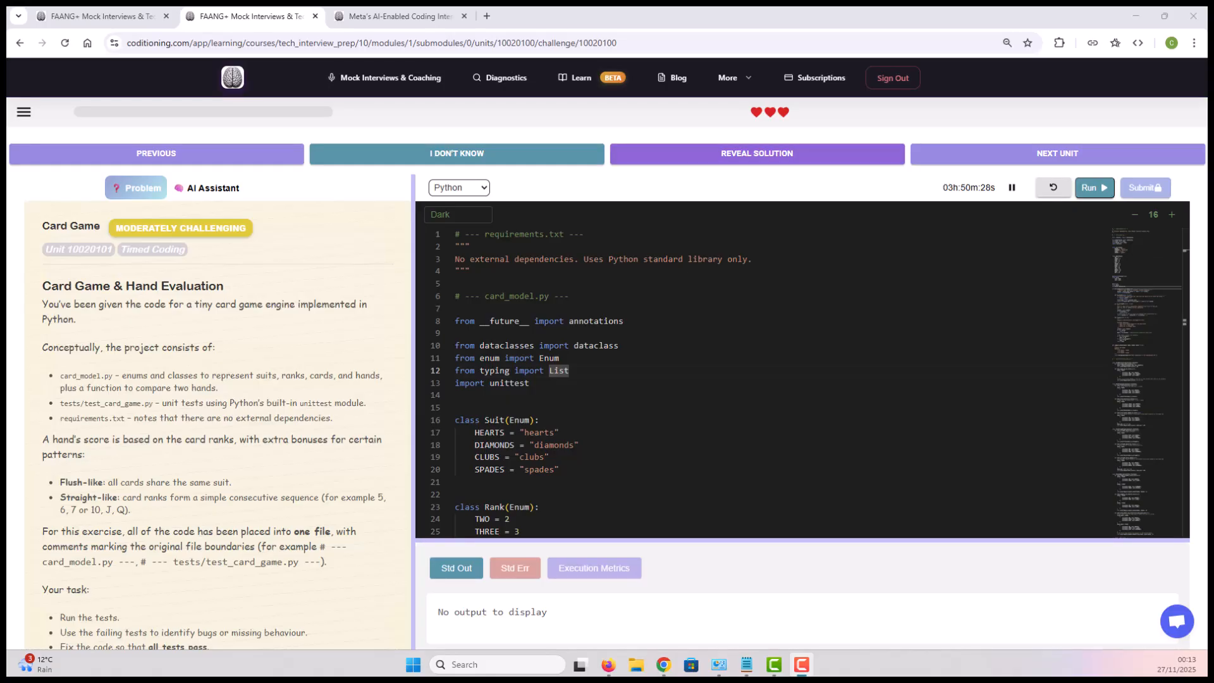
{"action": "mouse_move", "coordinate": [410, 302]}
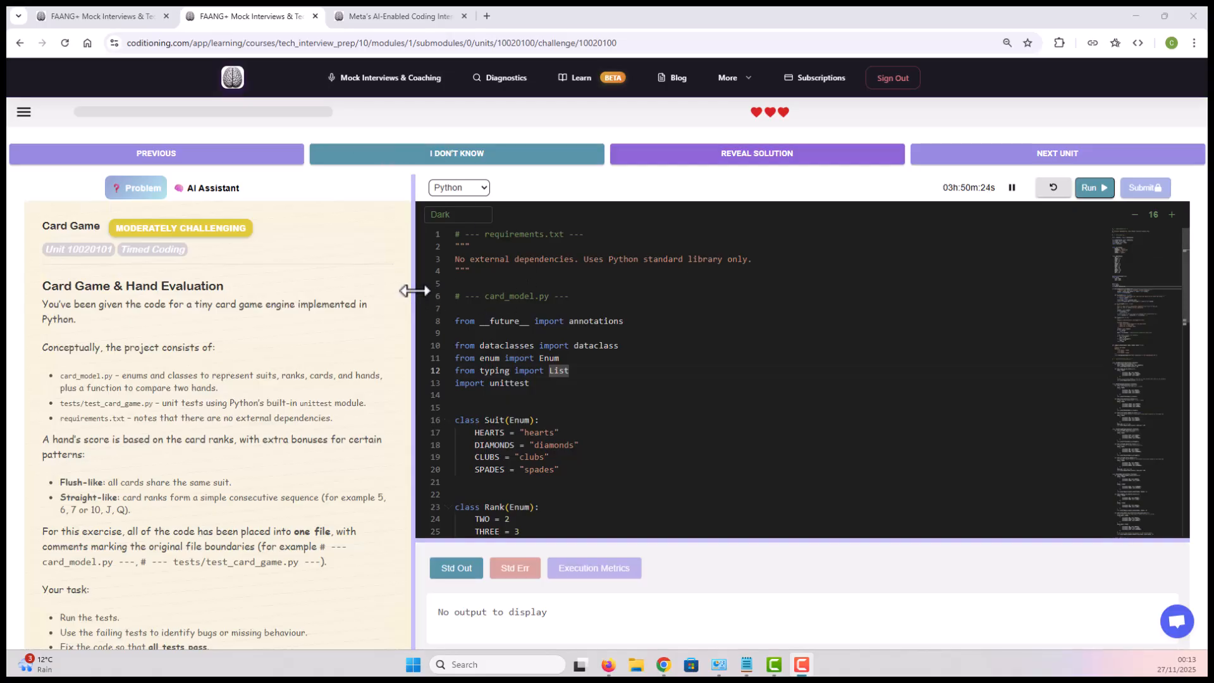
Step: Drag the splitter right so the Card Game problem text gets more room, and read further down
{"action": "left_click_drag", "start_coordinate": [414, 291], "coordinate": [471, 296]}
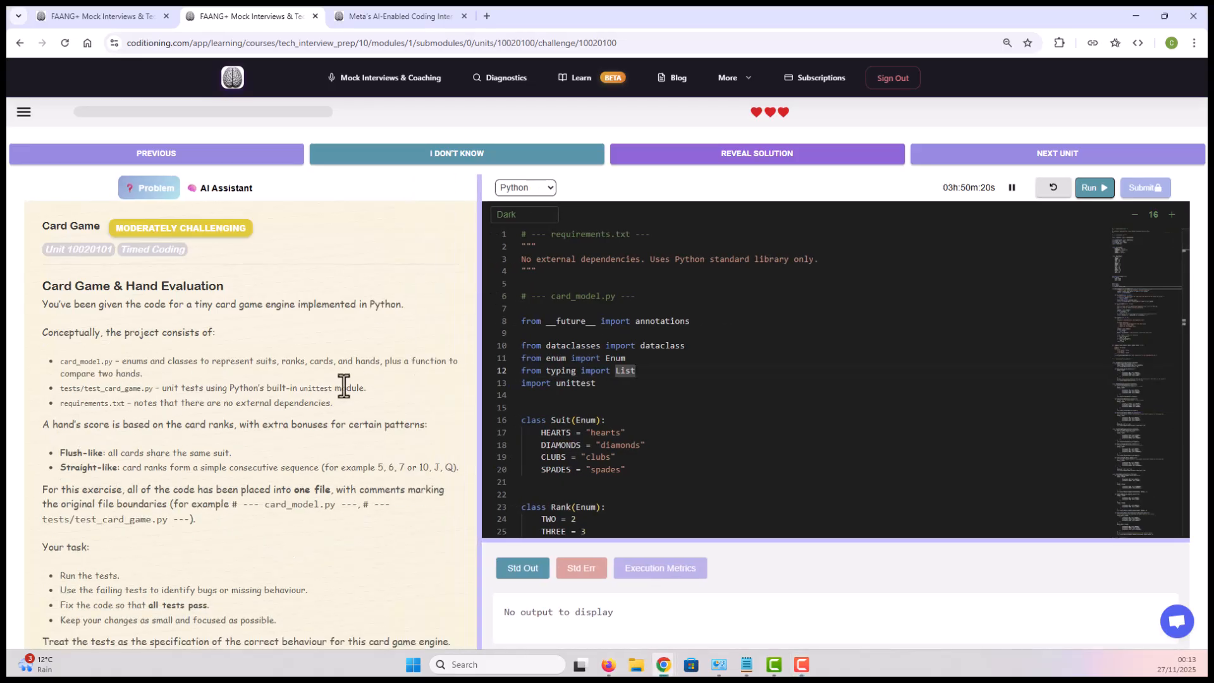
{"action": "mouse_move", "coordinate": [317, 411]}
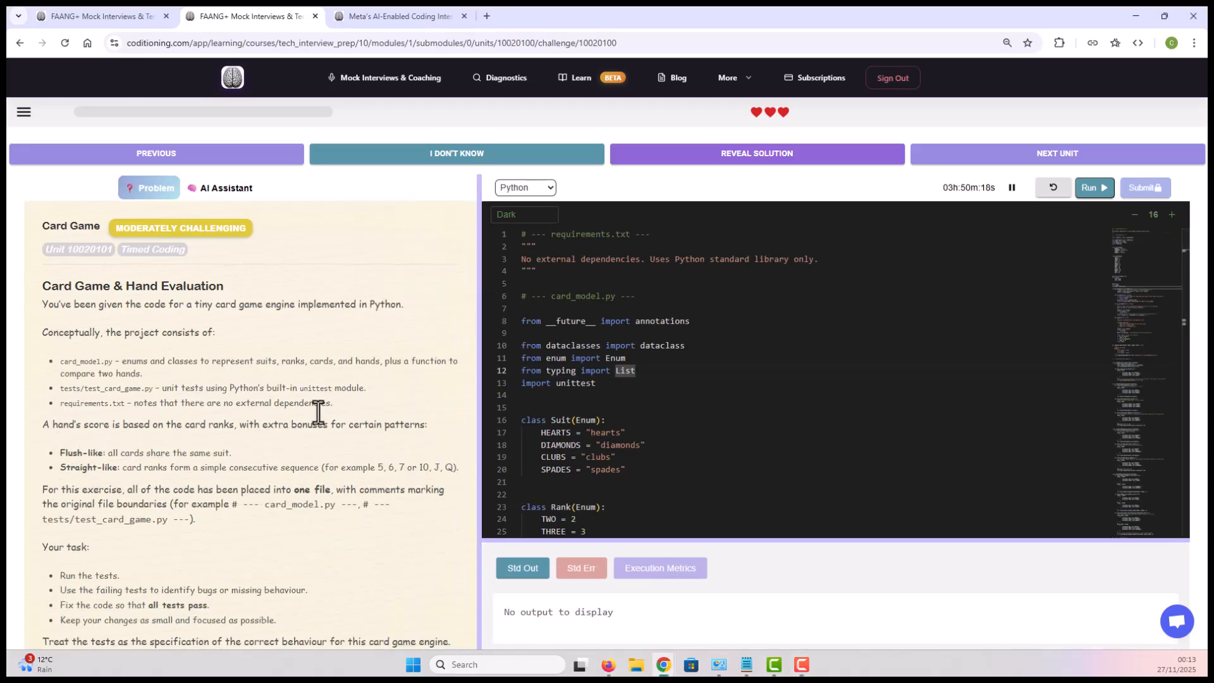
{"action": "scroll", "scroll_direction": "down", "scroll_amount": 3}
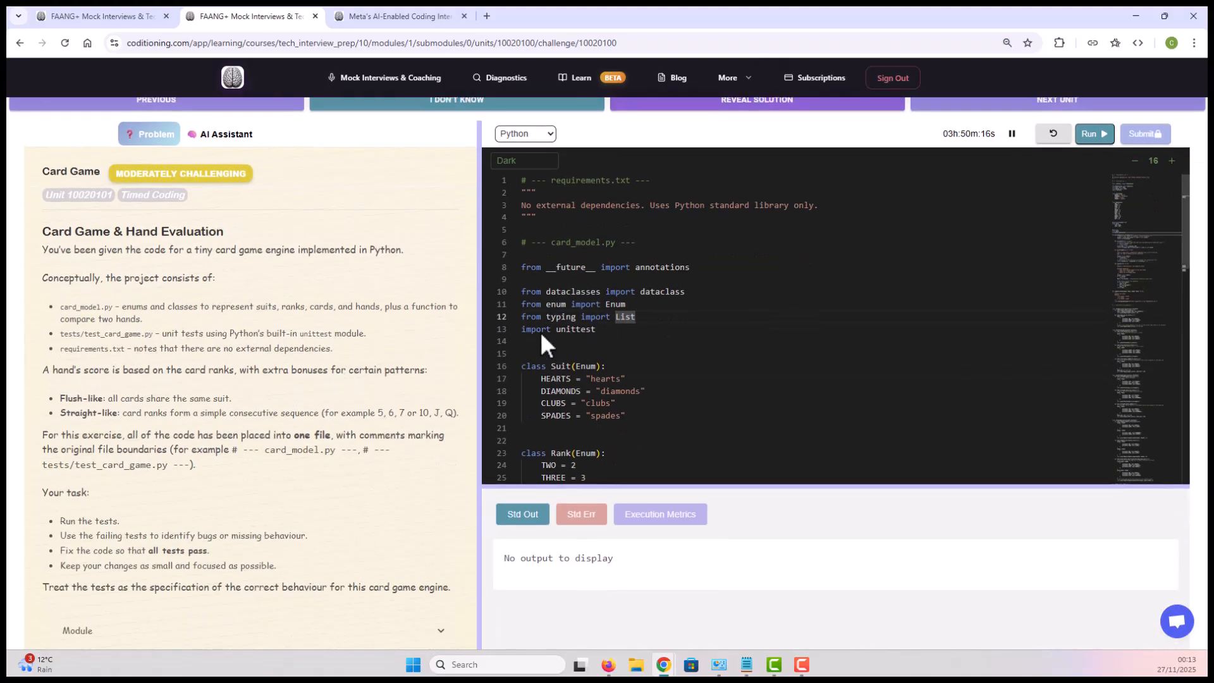
Step: Drag the splitter back left for a wider editor and skim down past the requirements comment
{"action": "left_click_drag", "start_coordinate": [481, 294], "coordinate": [441, 295]}
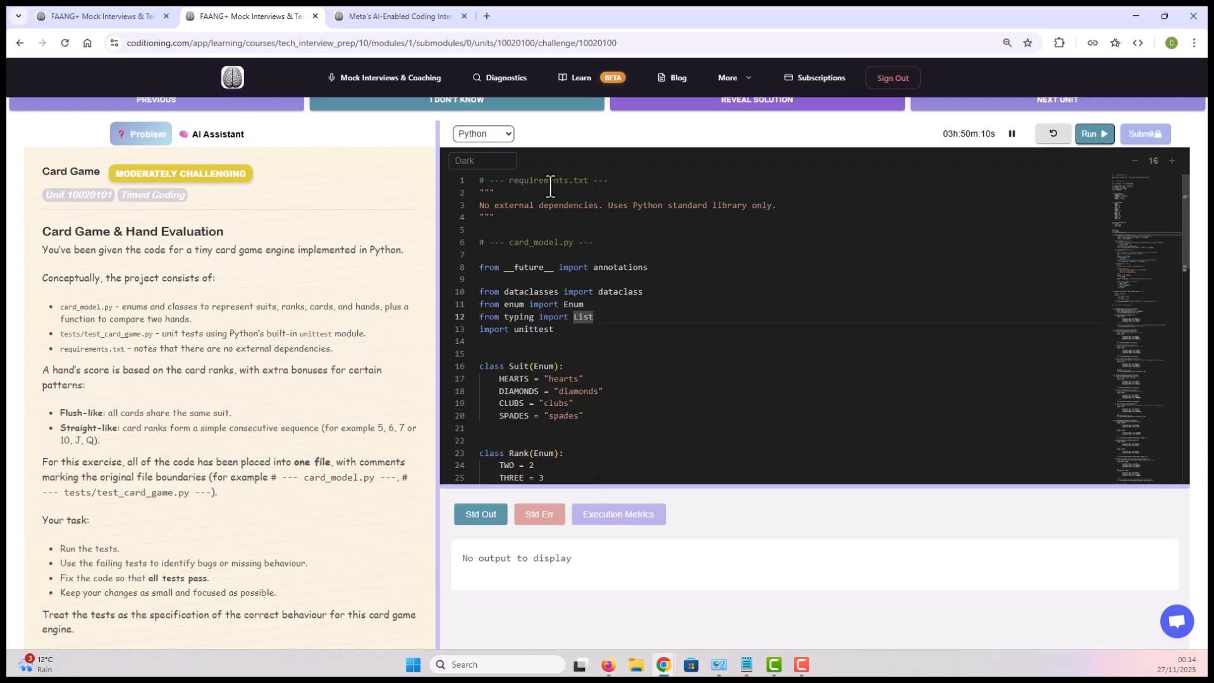
{"action": "double_click", "coordinate": [536, 181]}
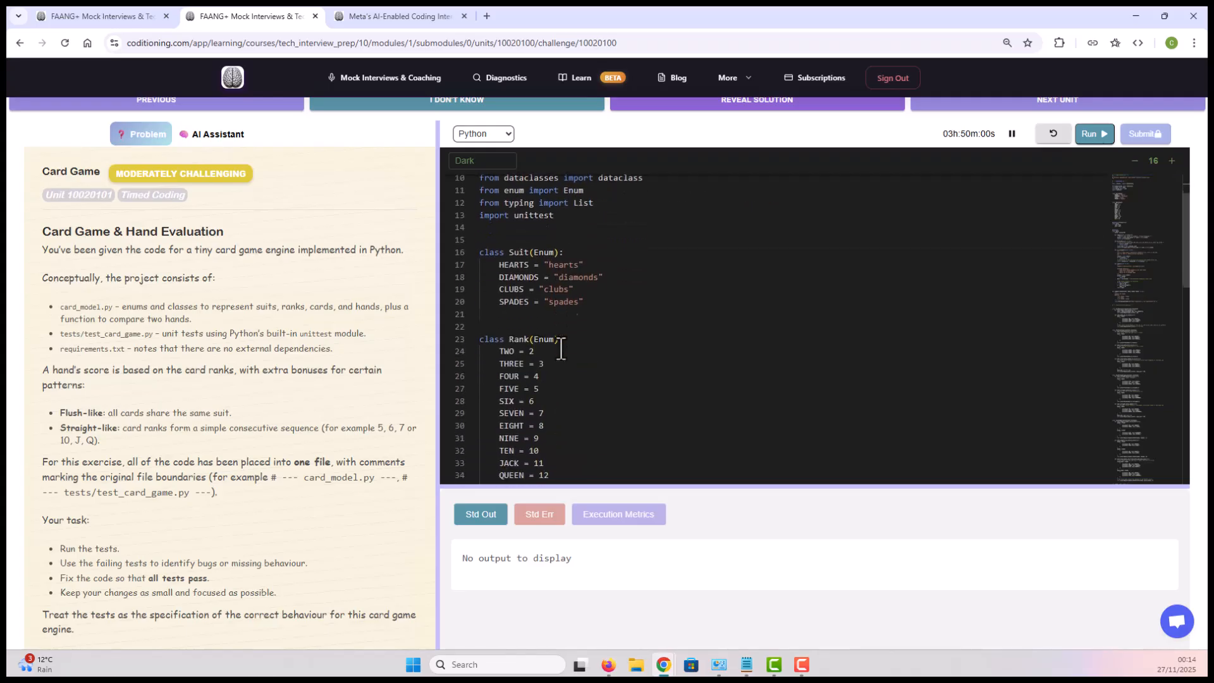
{"action": "scroll", "scroll_direction": "down", "scroll_amount": 3}
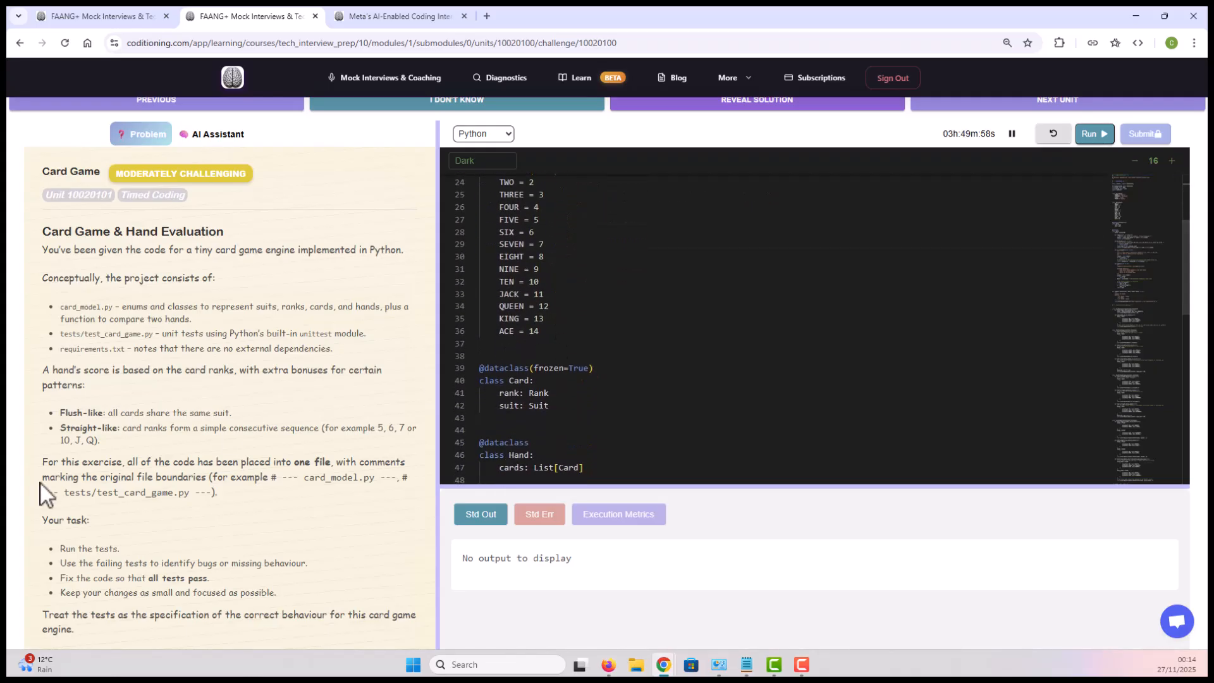
{"action": "scroll", "scroll_direction": "down", "scroll_amount": 3}
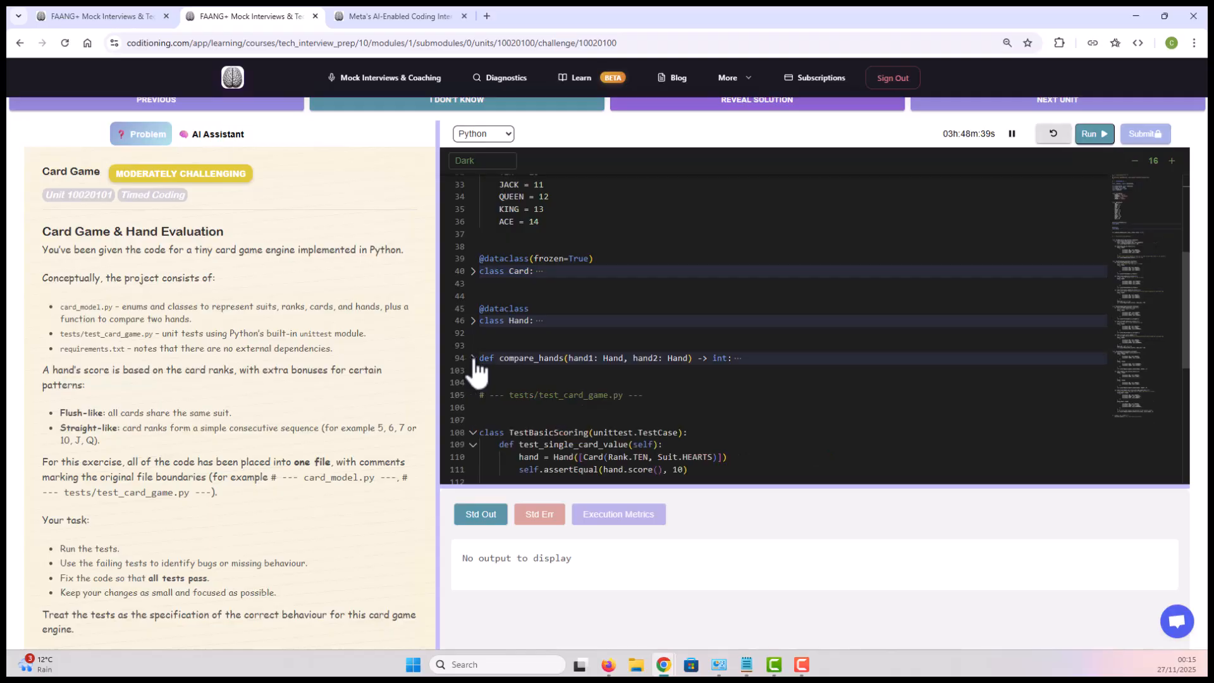
{"action": "scroll", "scroll_direction": "down", "scroll_amount": 3}
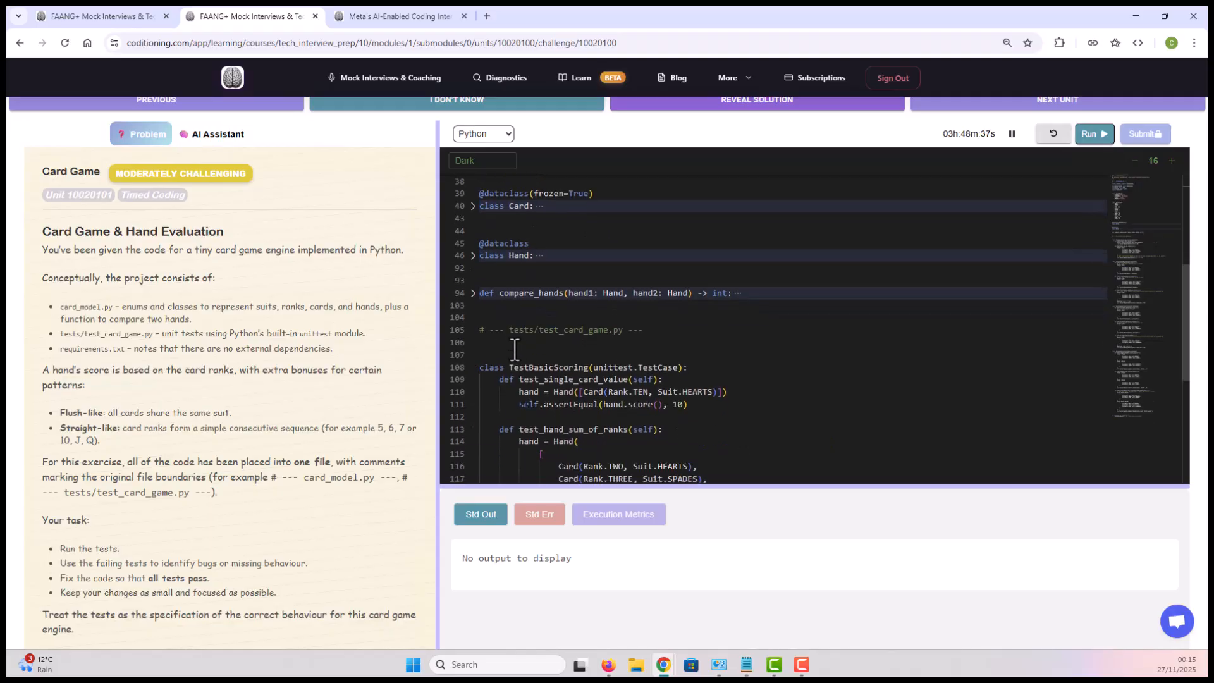
{"action": "scroll", "scroll_direction": "down", "scroll_amount": 3}
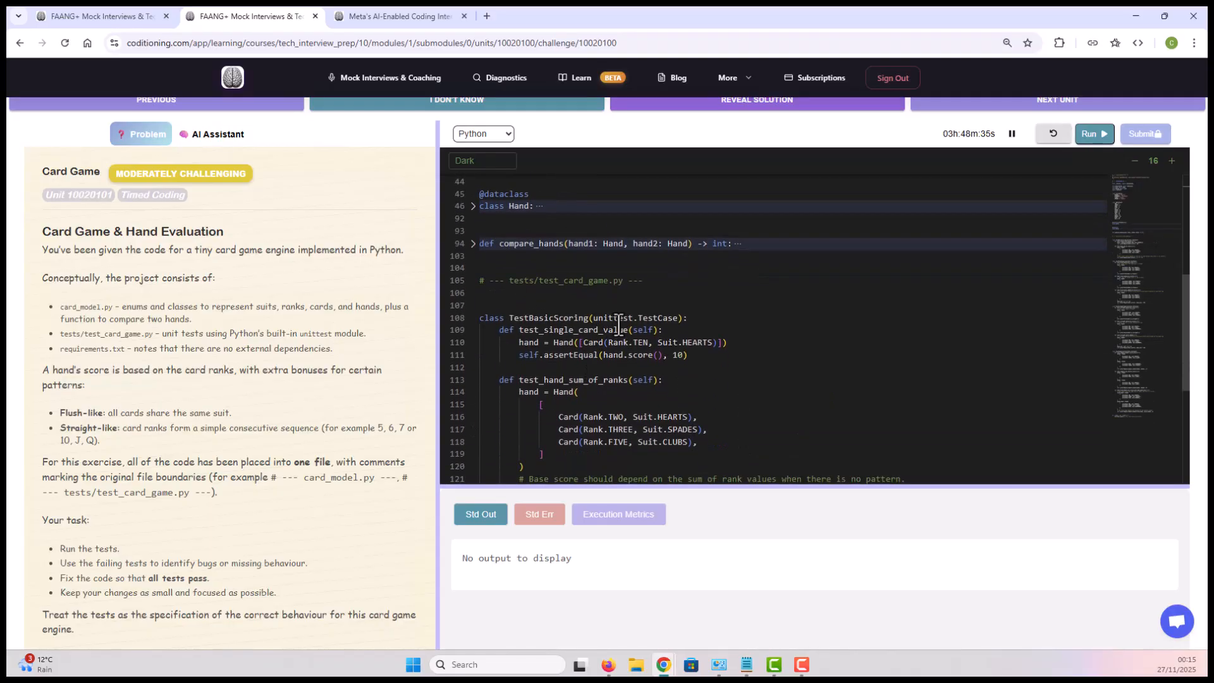
{"action": "double_click", "coordinate": [611, 318]}
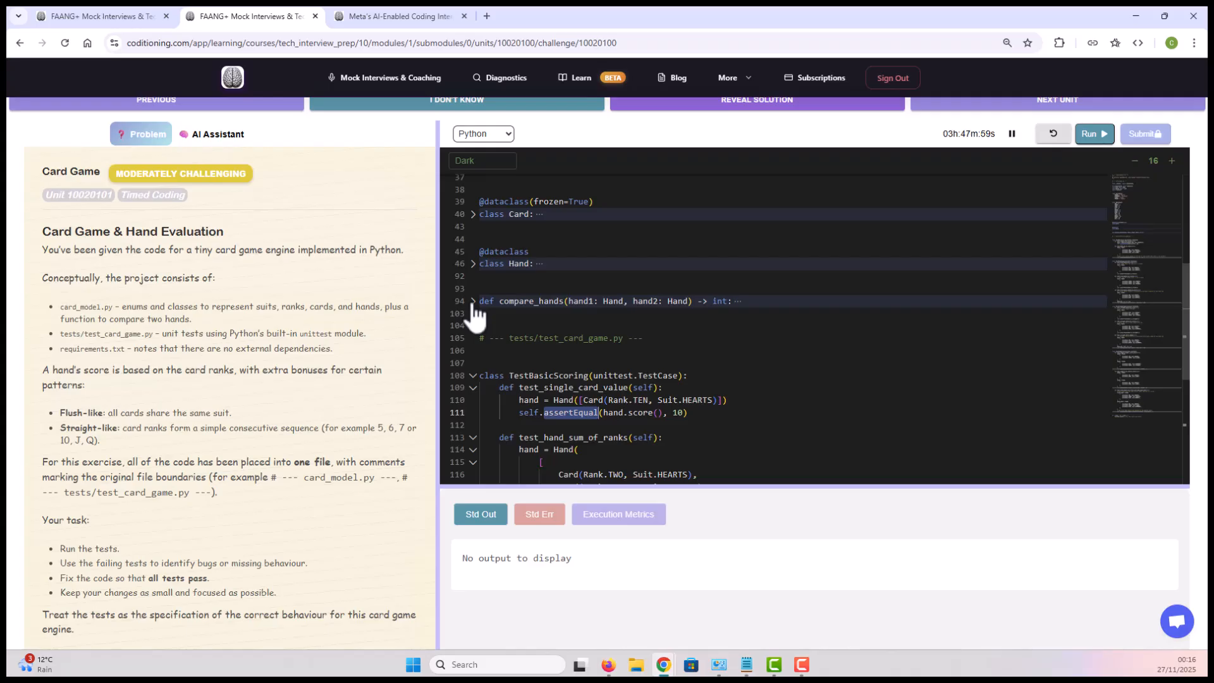
Step: Expand compare_hands and class Hand, then scroll through the flush, straight and comparison tests
{"action": "left_click", "coordinate": [471, 300]}
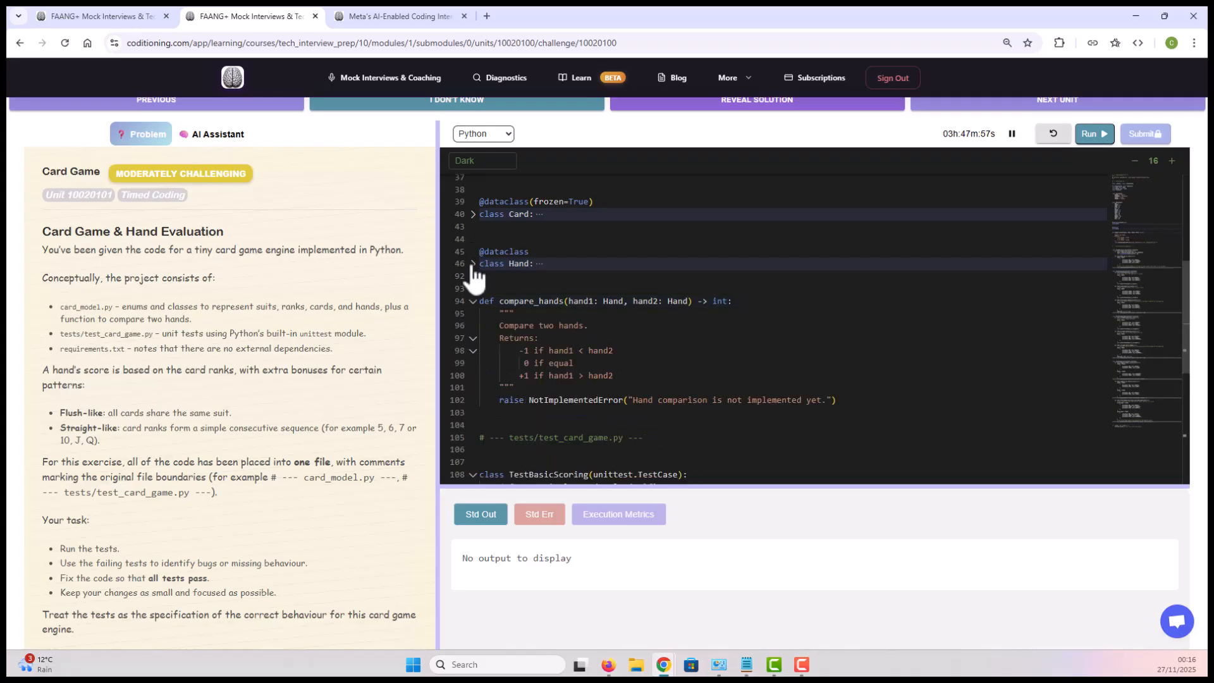
{"action": "left_click", "coordinate": [472, 263]}
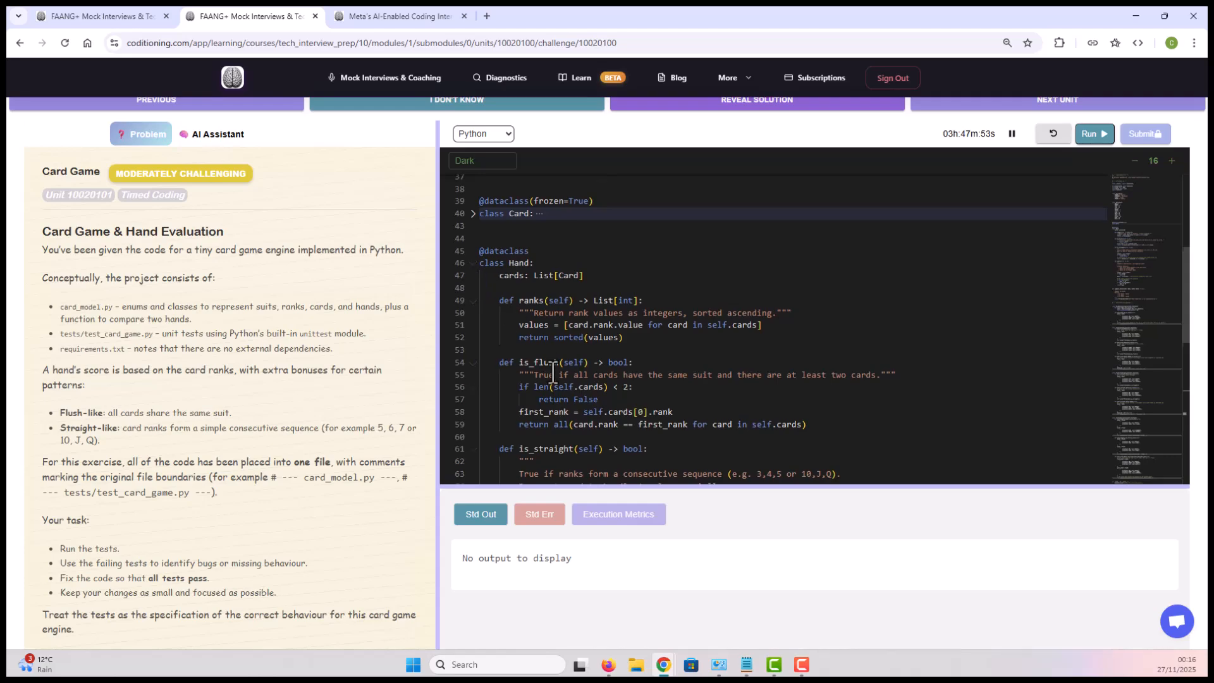
{"action": "scroll", "scroll_direction": "down", "scroll_amount": 3}
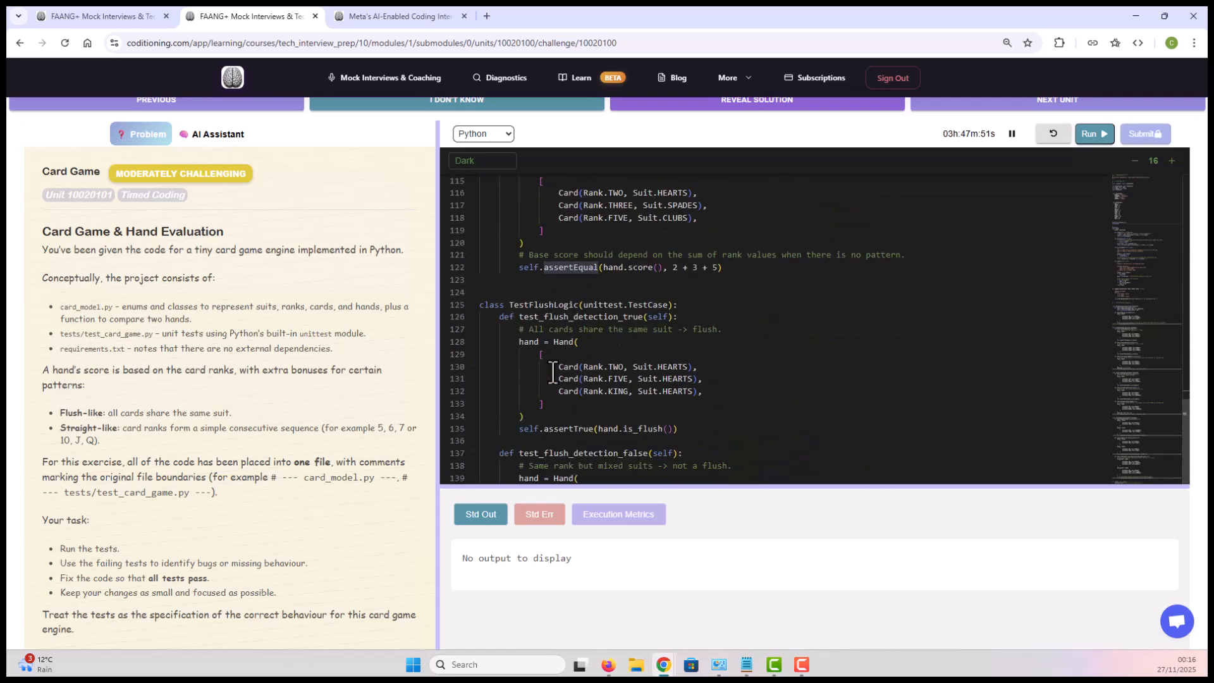
{"action": "scroll", "scroll_direction": "down", "scroll_amount": 3}
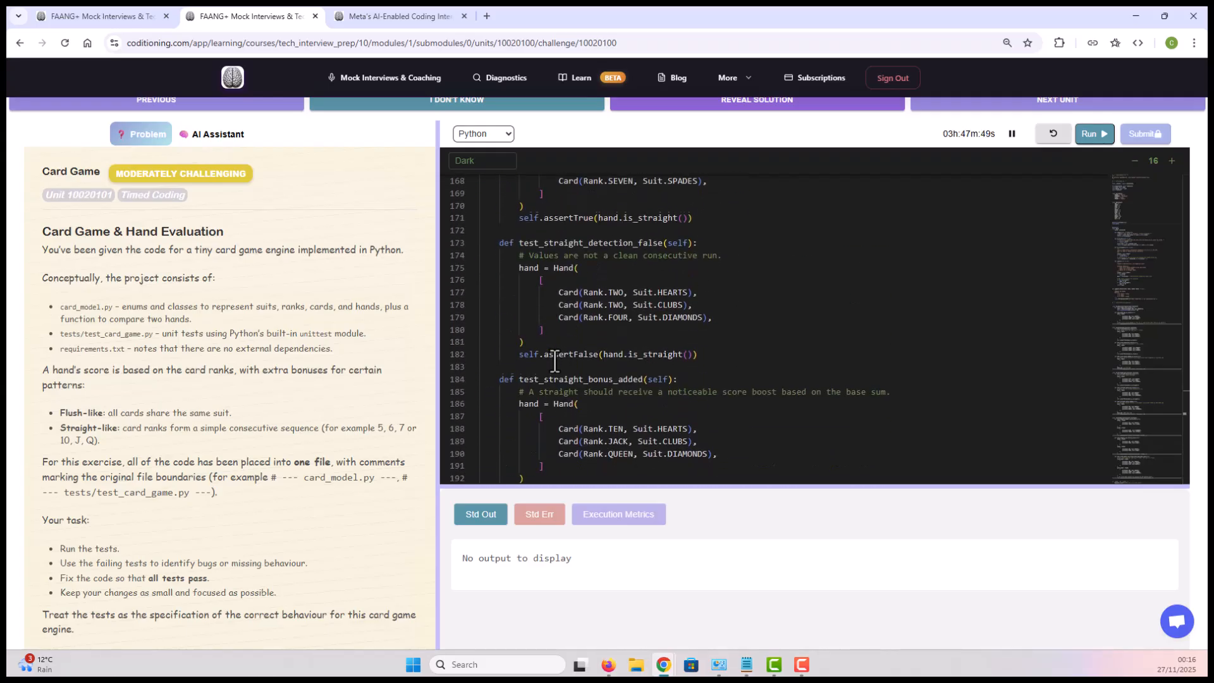
{"action": "scroll", "scroll_direction": "down", "scroll_amount": 3}
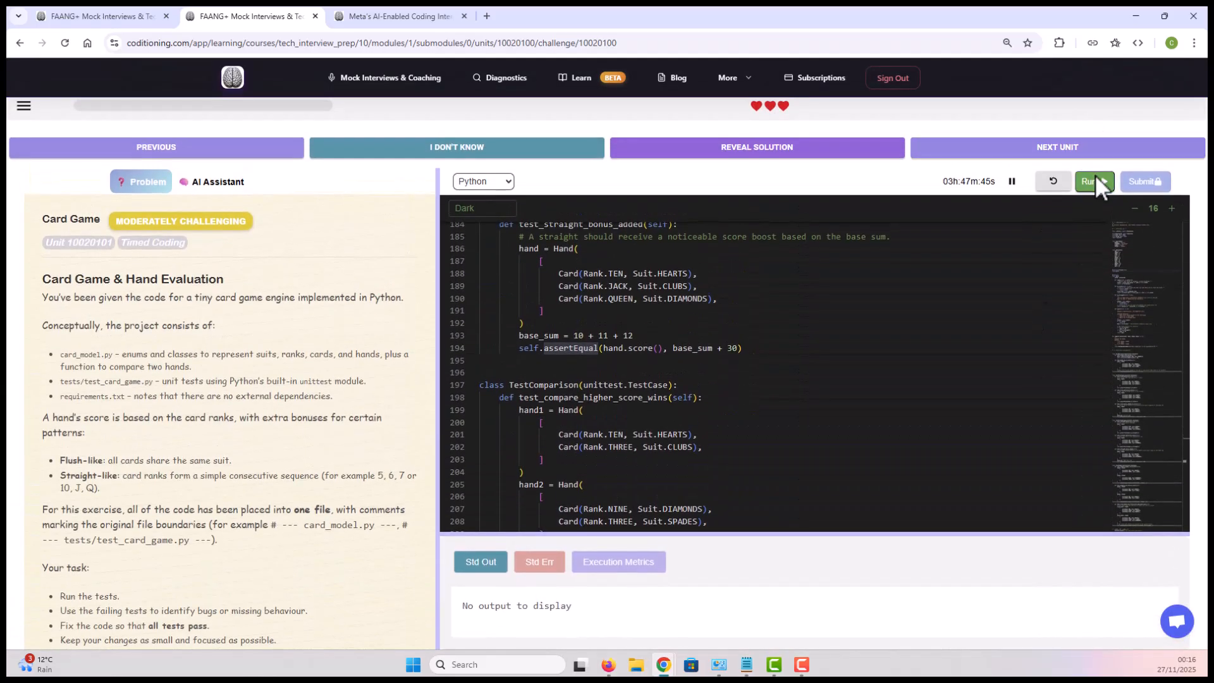
Step: Run the unit tests and view the Std Err output showing F.EEEFFFFF
{"action": "left_click", "coordinate": [1093, 181]}
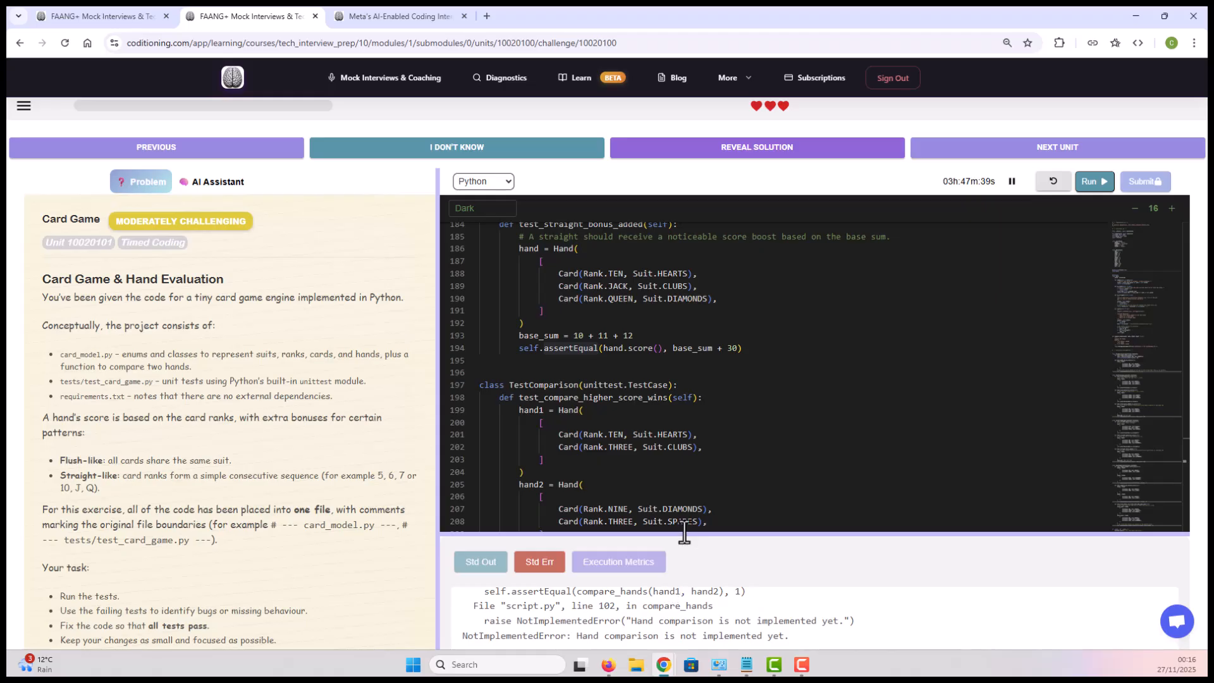
{"action": "right_click", "coordinate": [641, 455]}
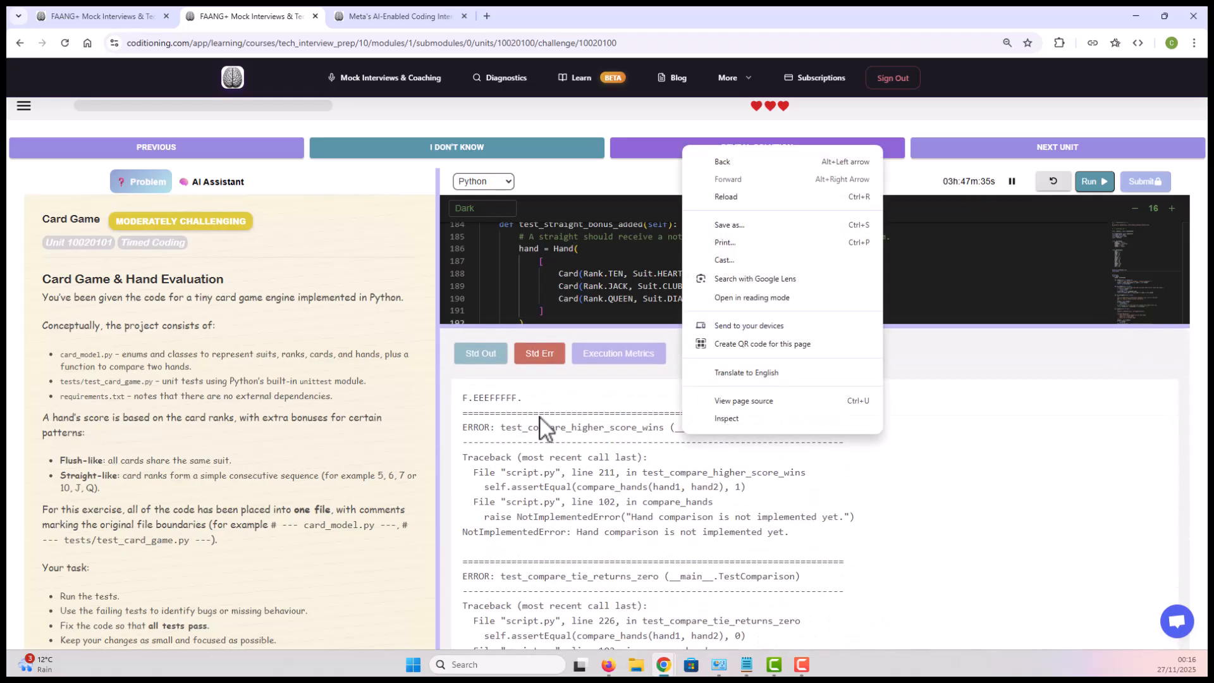
{"action": "left_click", "coordinate": [542, 430]}
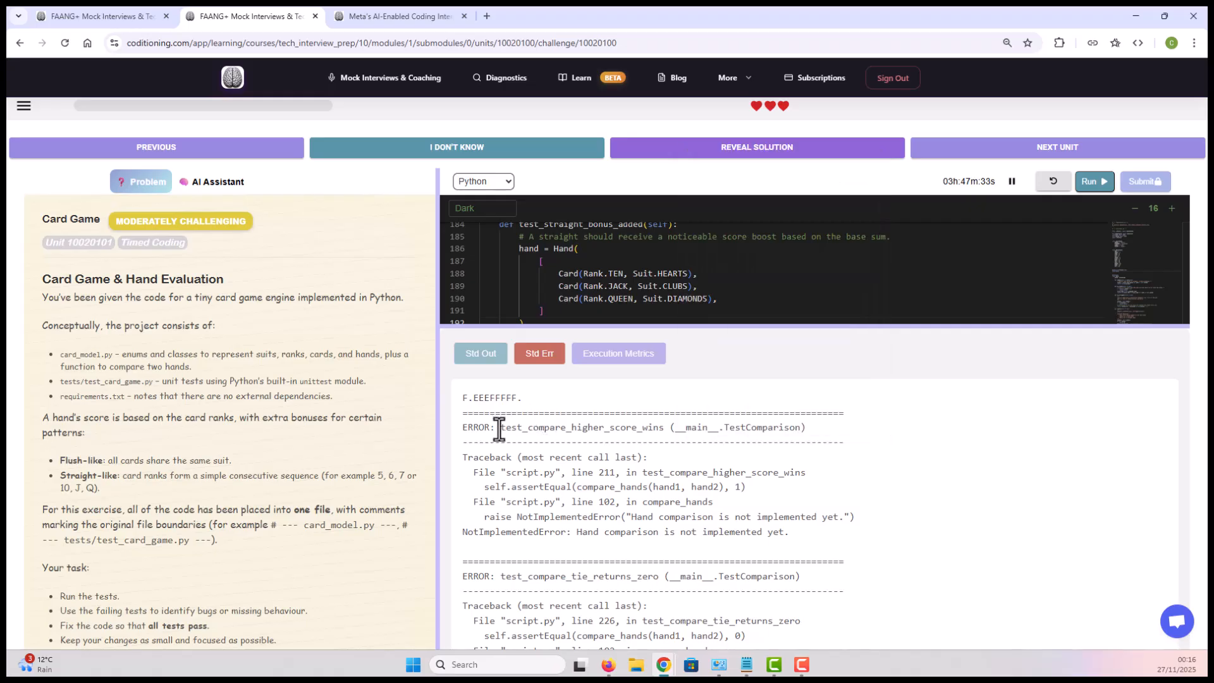
Step: Highlight test_compare_higher_score_wins, its traceback and the NotImplementedError it raises
{"action": "left_click_drag", "start_coordinate": [500, 426], "coordinate": [789, 426]}
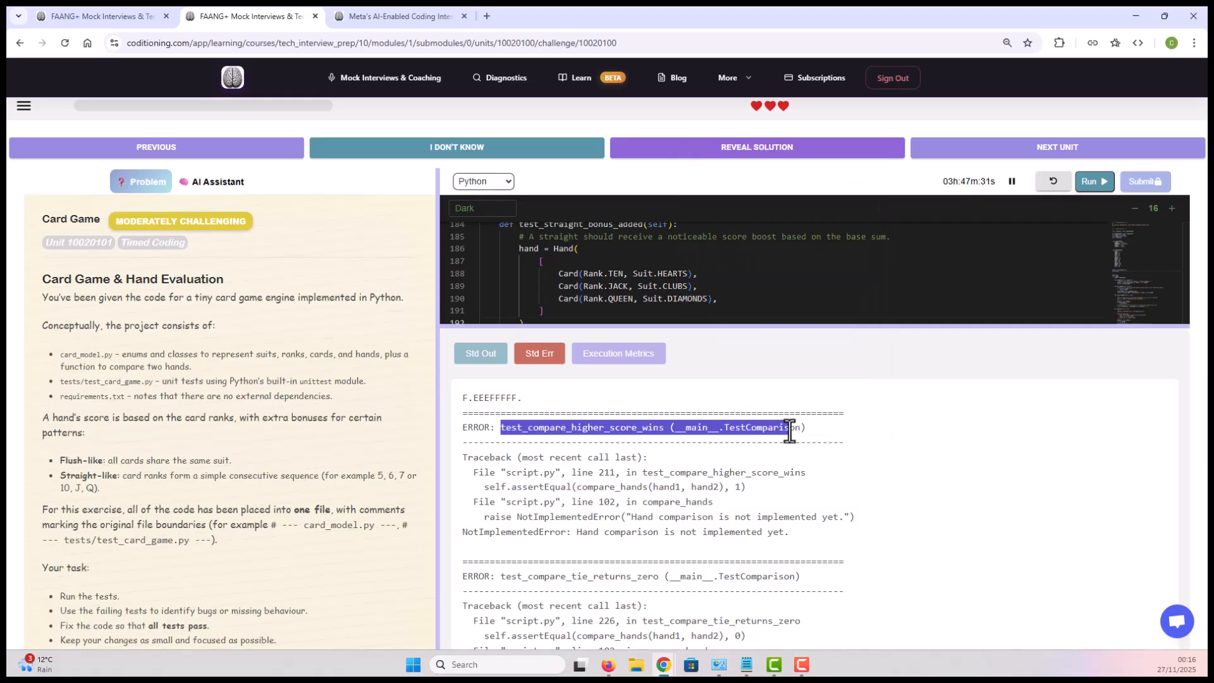
{"action": "left_click_drag", "start_coordinate": [789, 431], "coordinate": [558, 517]}
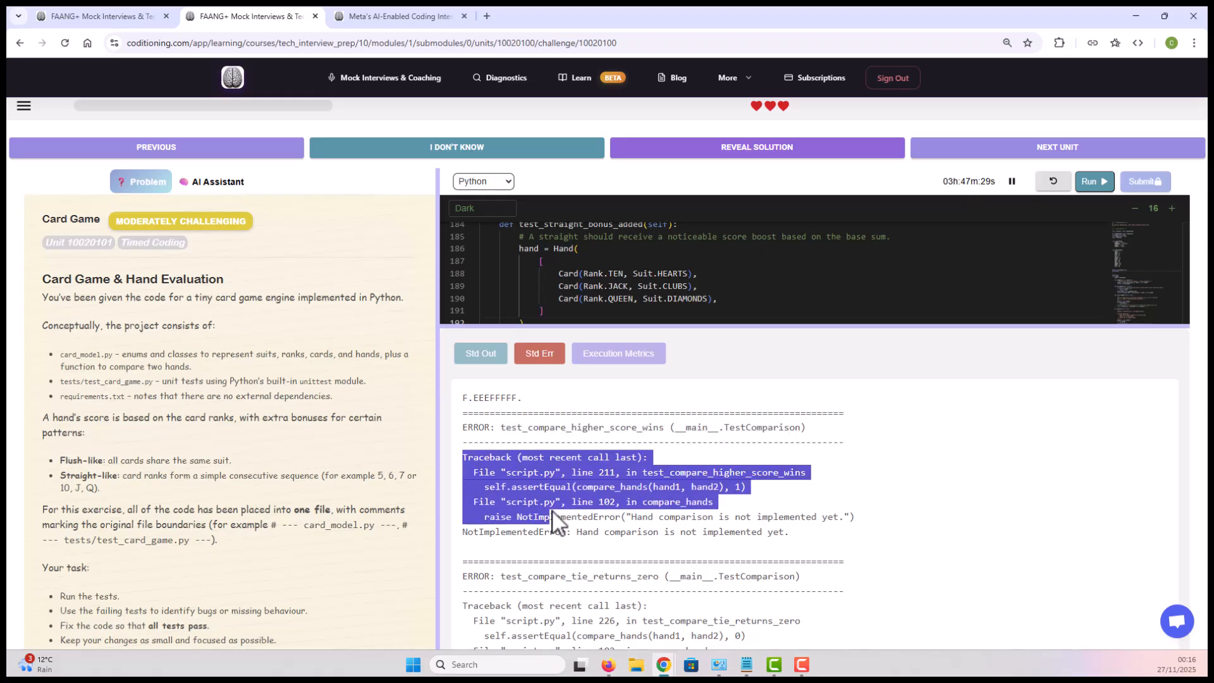
{"action": "double_click", "coordinate": [568, 516]}
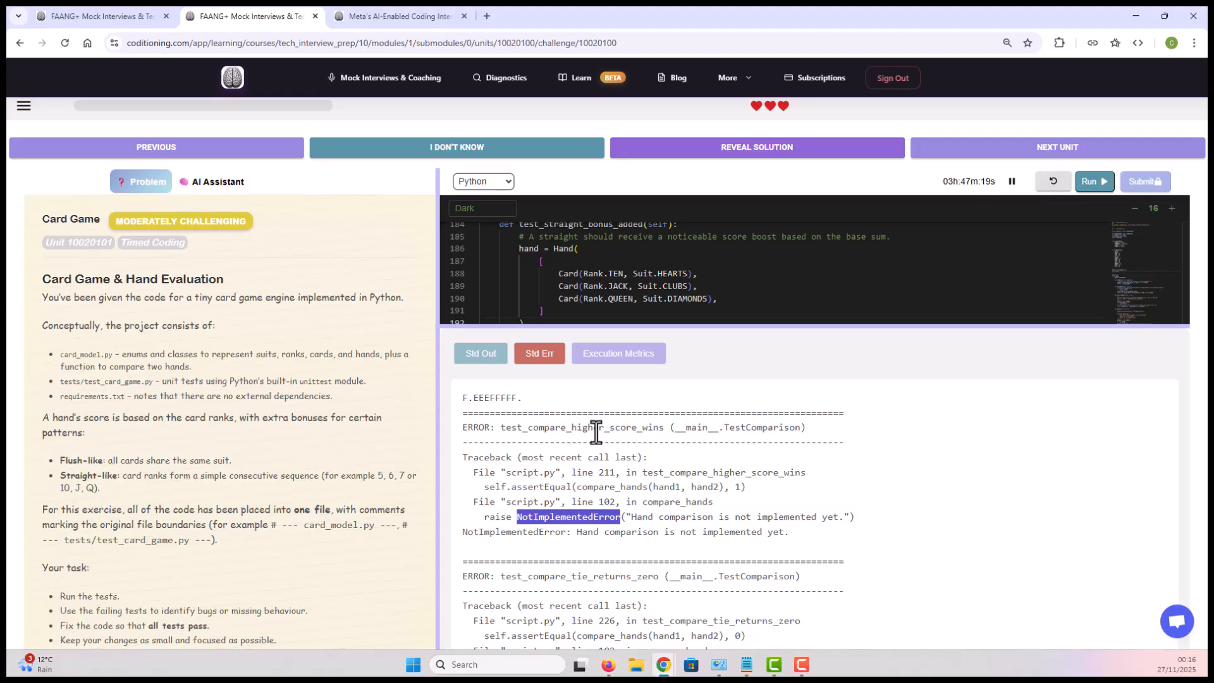
Step: Scroll the Std Err output to the FAIL entries like test_hand_sum_of_ranks giving 5 not 10
{"action": "scroll", "scroll_direction": "down", "scroll_amount": 3}
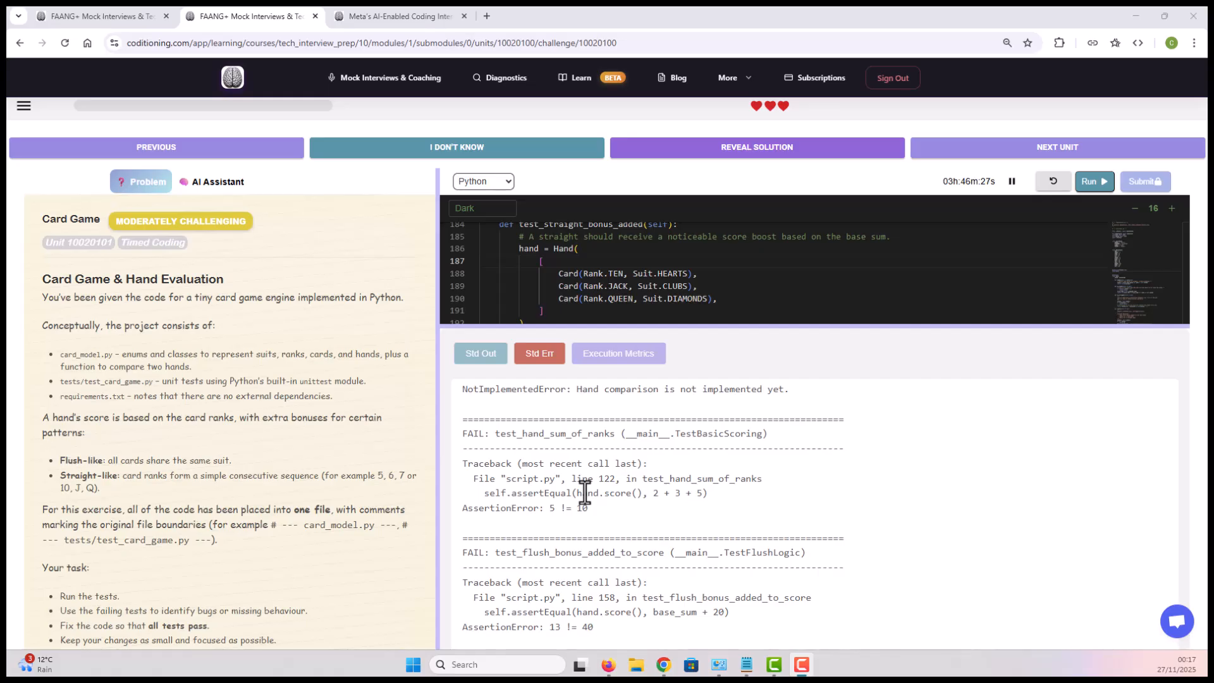
{"action": "mouse_move", "coordinate": [619, 453]}
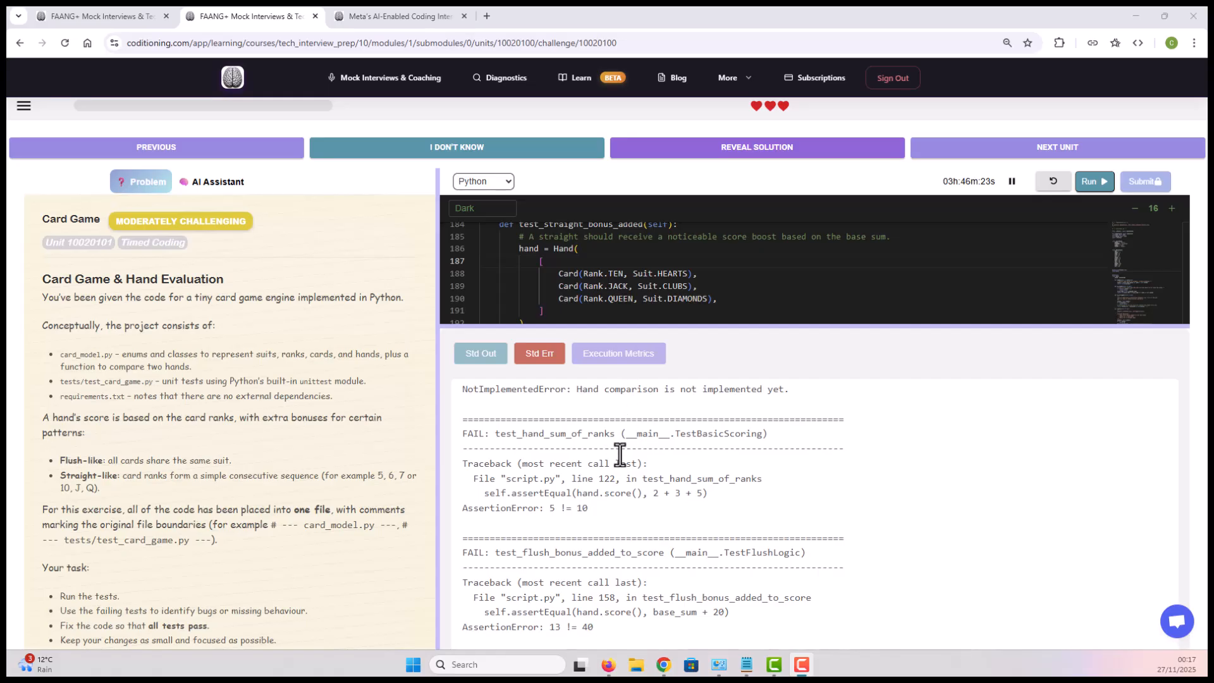
{"action": "mouse_move", "coordinate": [565, 480]}
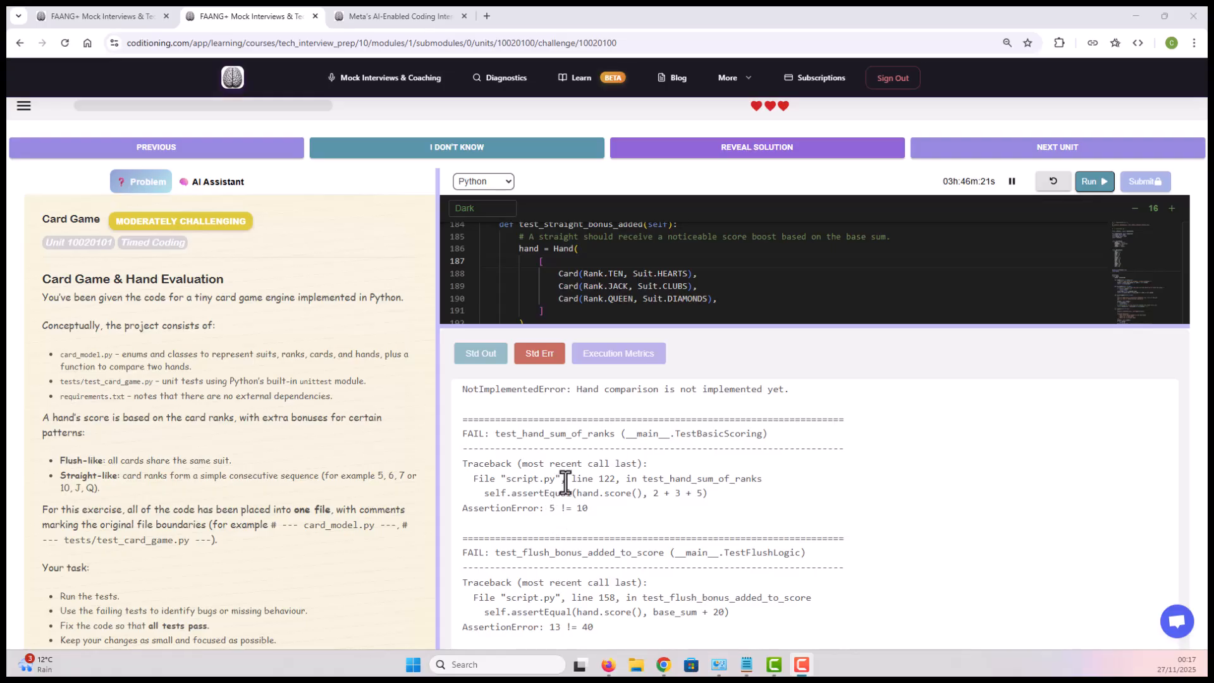
{"action": "mouse_move", "coordinate": [716, 503]}
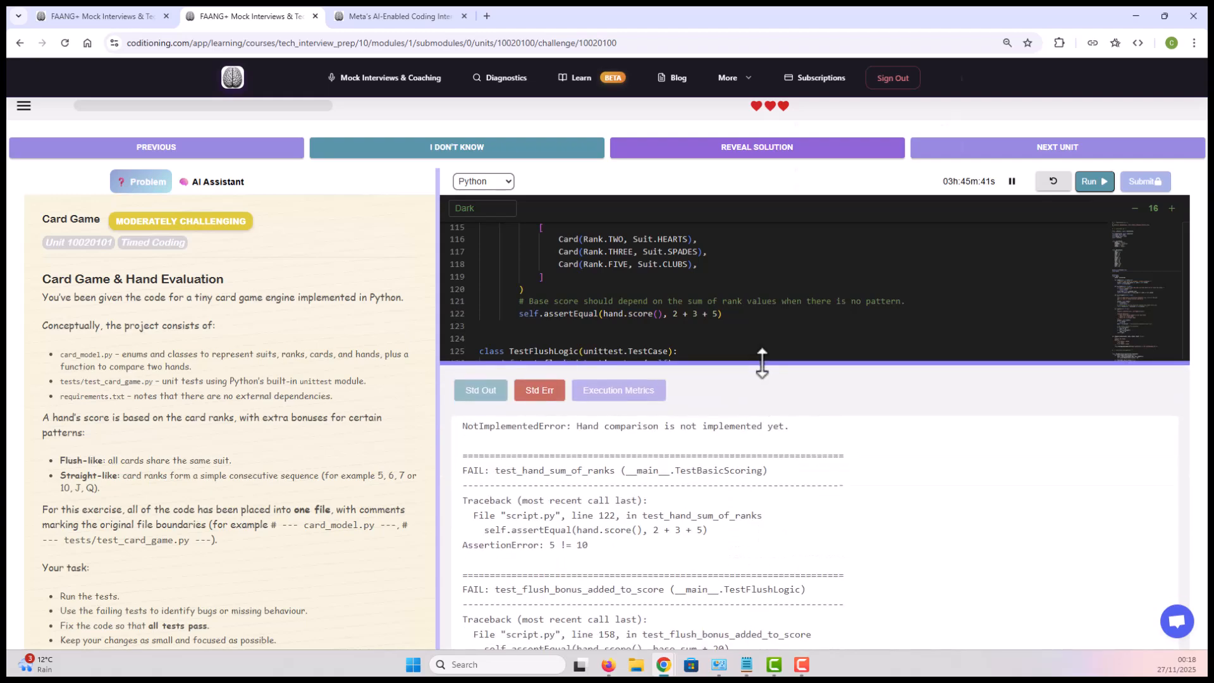
{"action": "scroll", "scroll_direction": "down", "scroll_amount": 3}
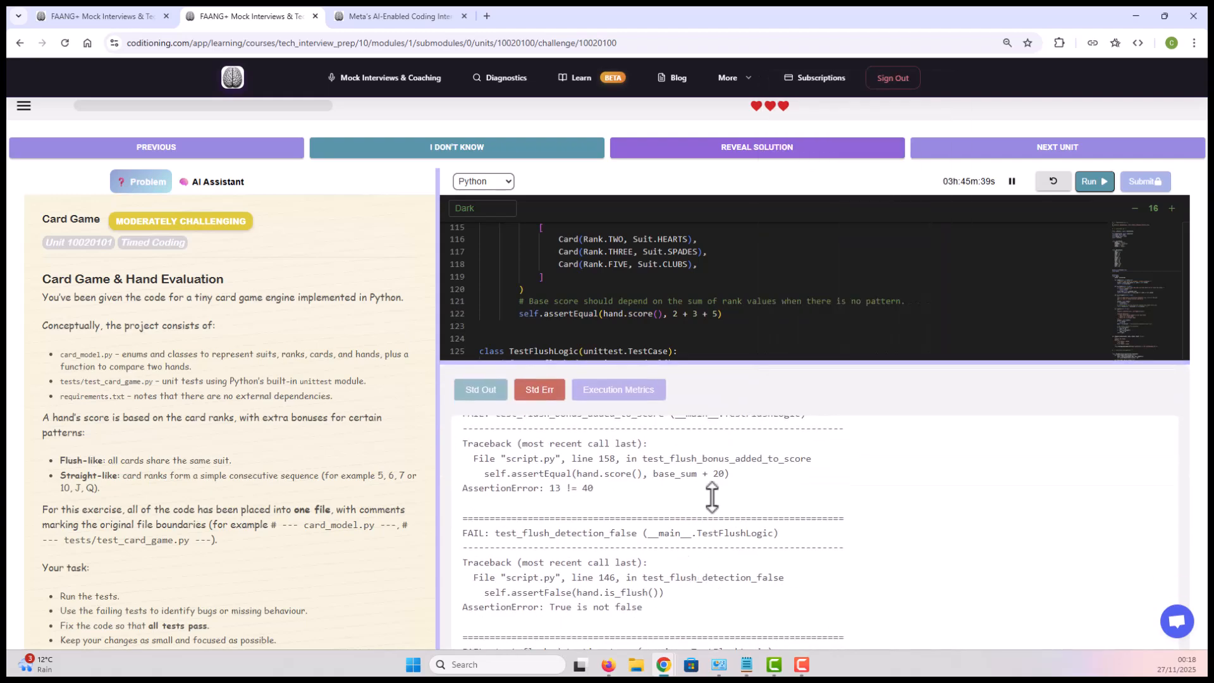
Step: Switch to the Meta AI-Enabled Coding Interview guide tab and read through the blog post
{"action": "scroll", "scroll_direction": "down", "scroll_amount": 3}
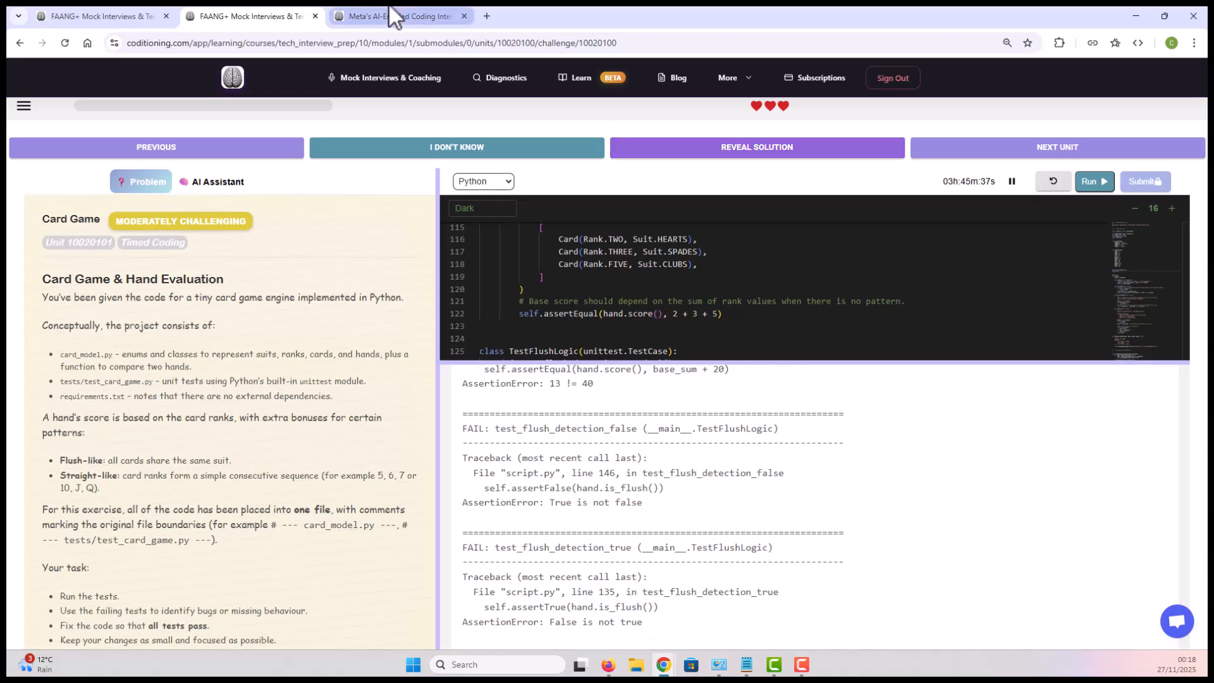
{"action": "left_click", "coordinate": [398, 15]}
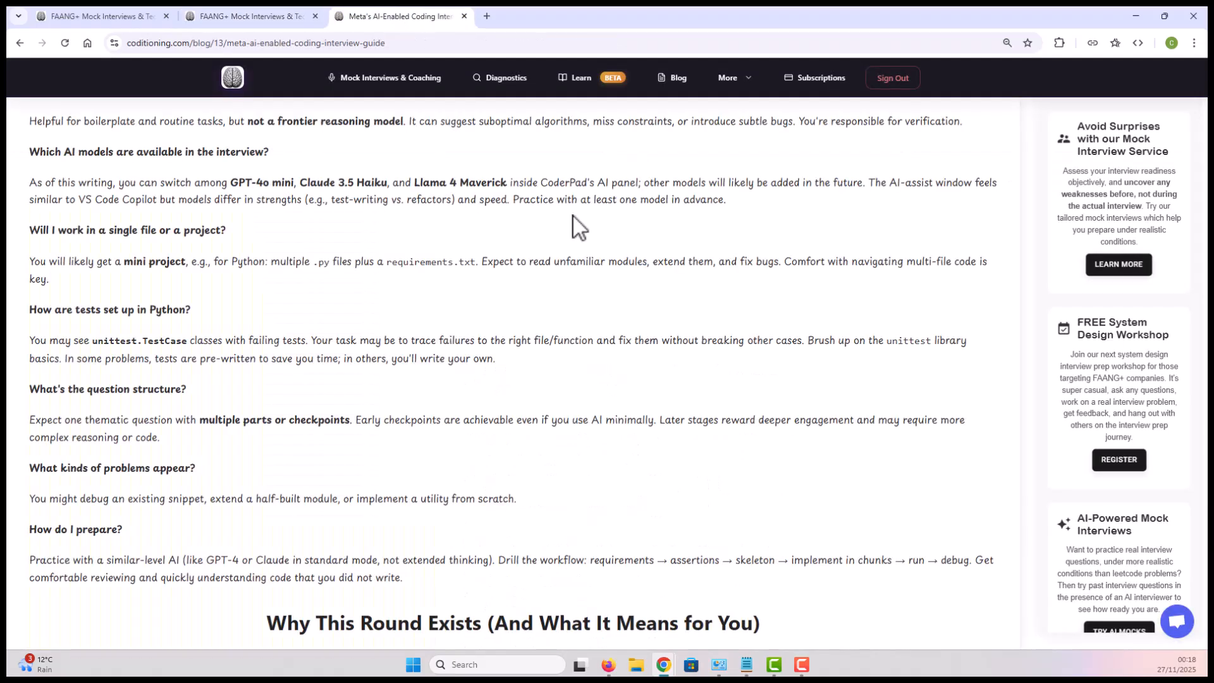
{"action": "scroll", "scroll_direction": "down", "scroll_amount": 3}
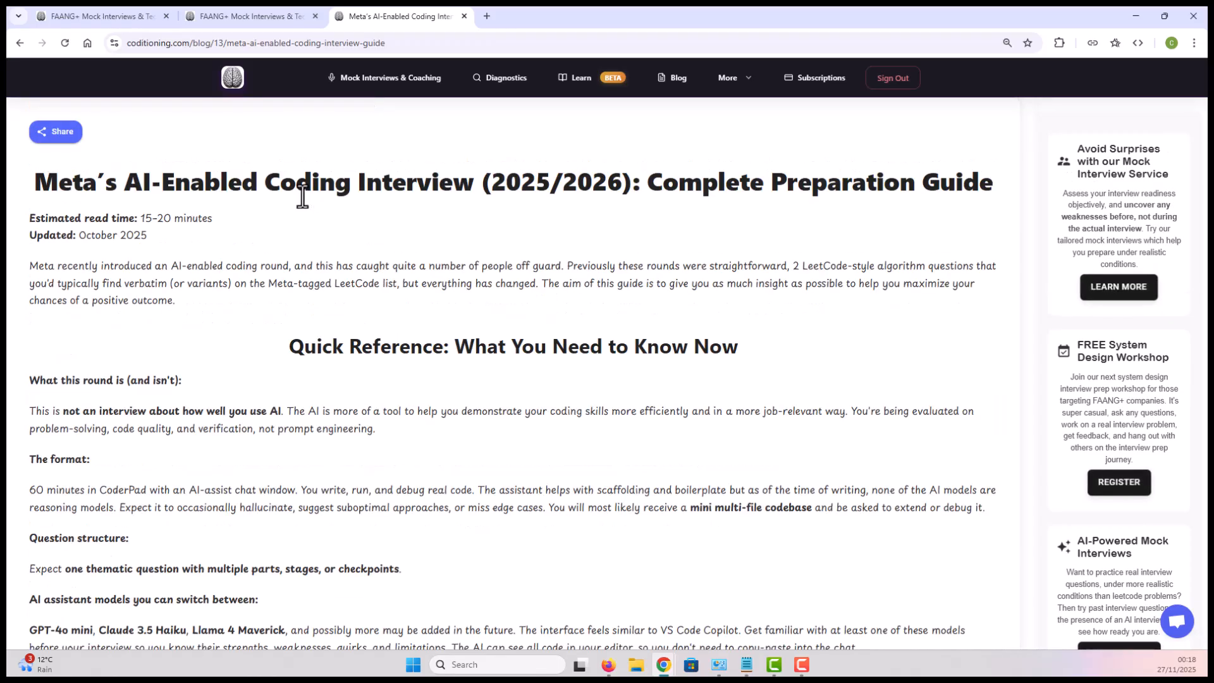
{"action": "mouse_move", "coordinate": [377, 344]}
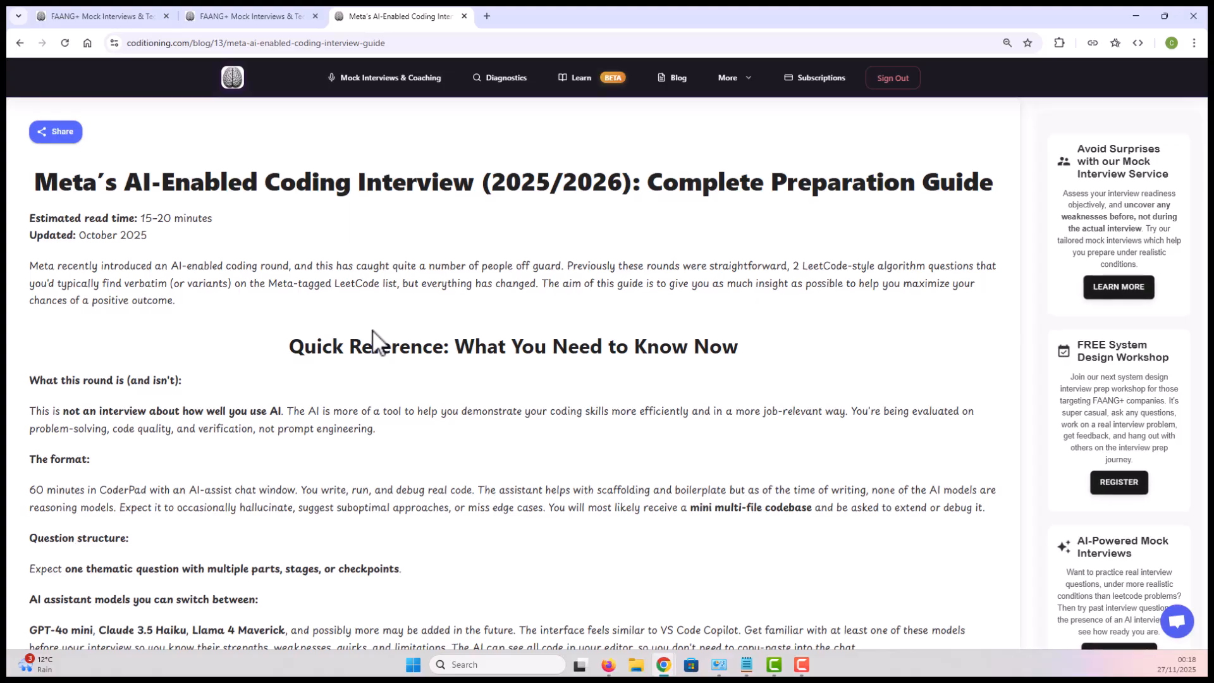
{"action": "scroll", "scroll_direction": "down", "scroll_amount": 3}
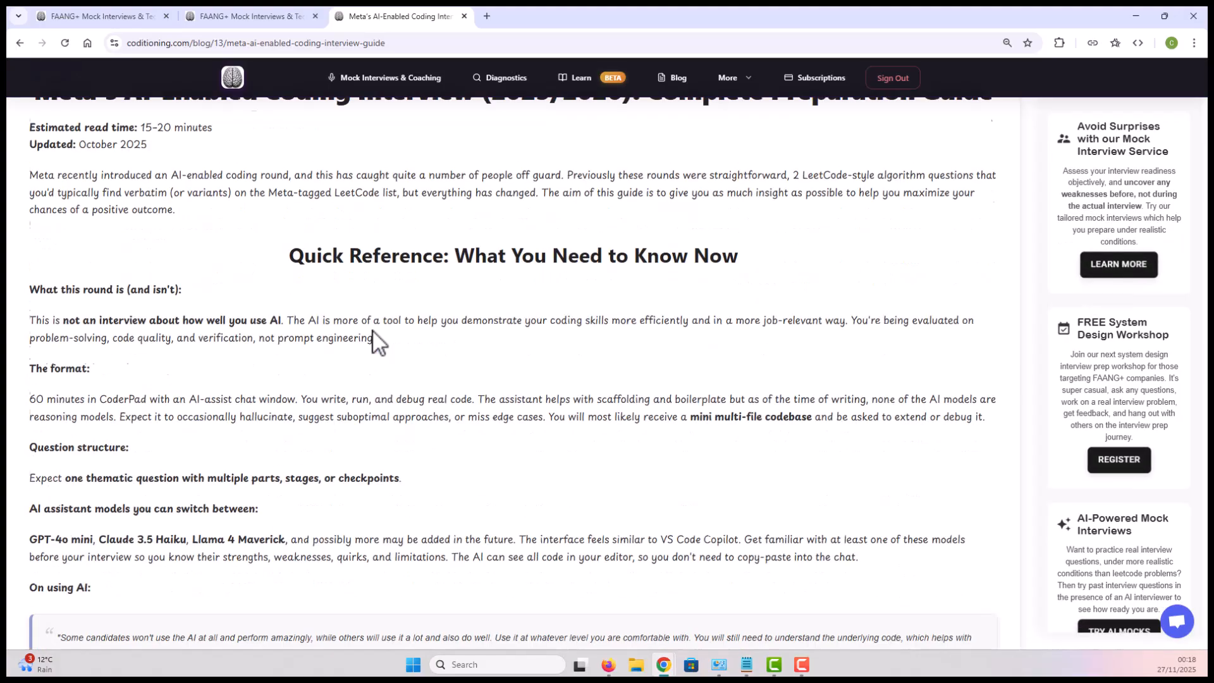
{"action": "scroll", "scroll_direction": "down", "scroll_amount": 3}
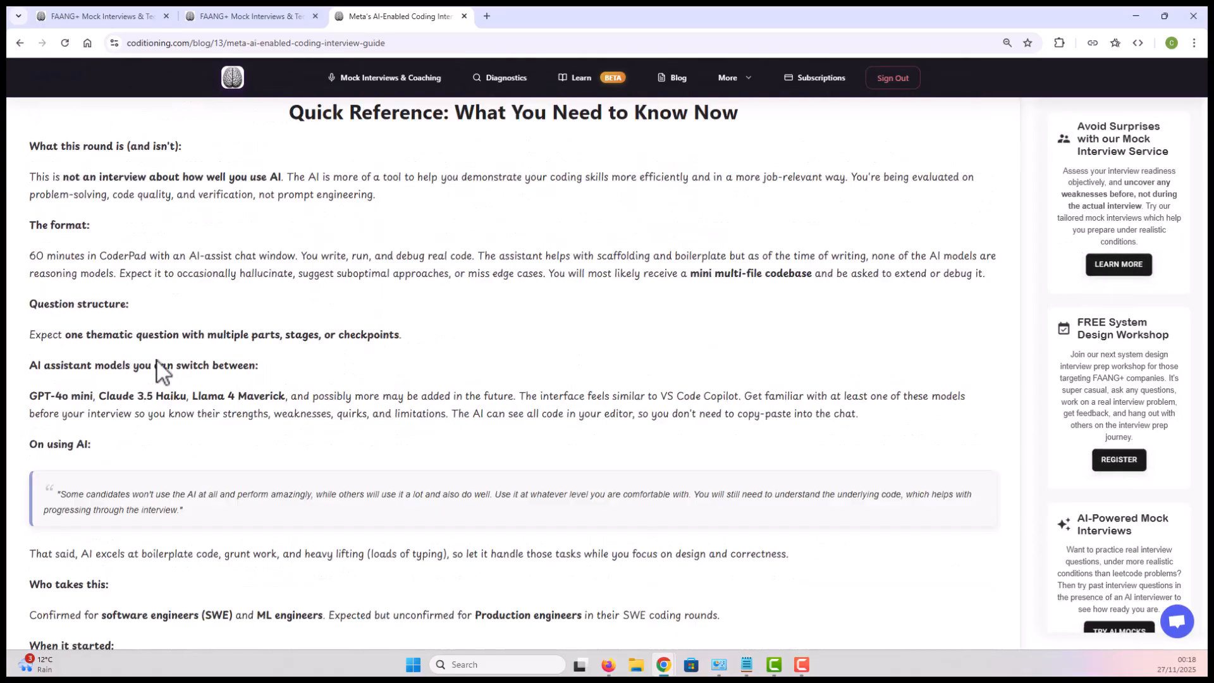
{"action": "scroll", "scroll_direction": "down", "scroll_amount": 3}
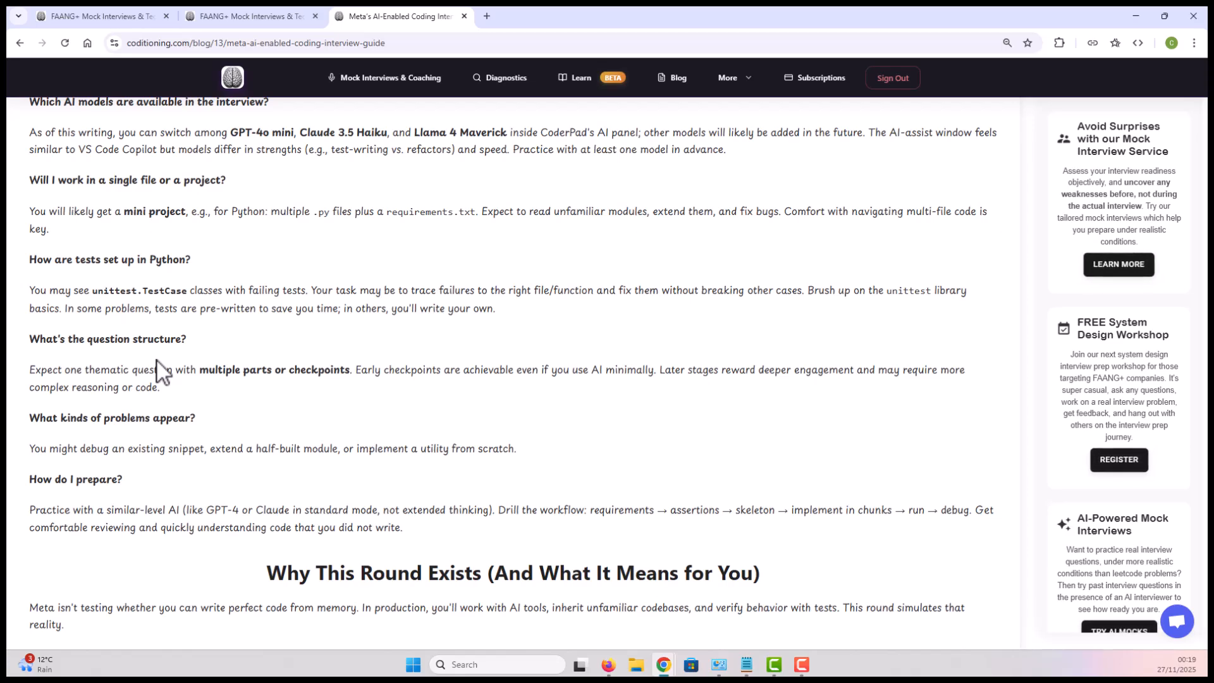
{"action": "scroll", "scroll_direction": "down", "scroll_amount": 3}
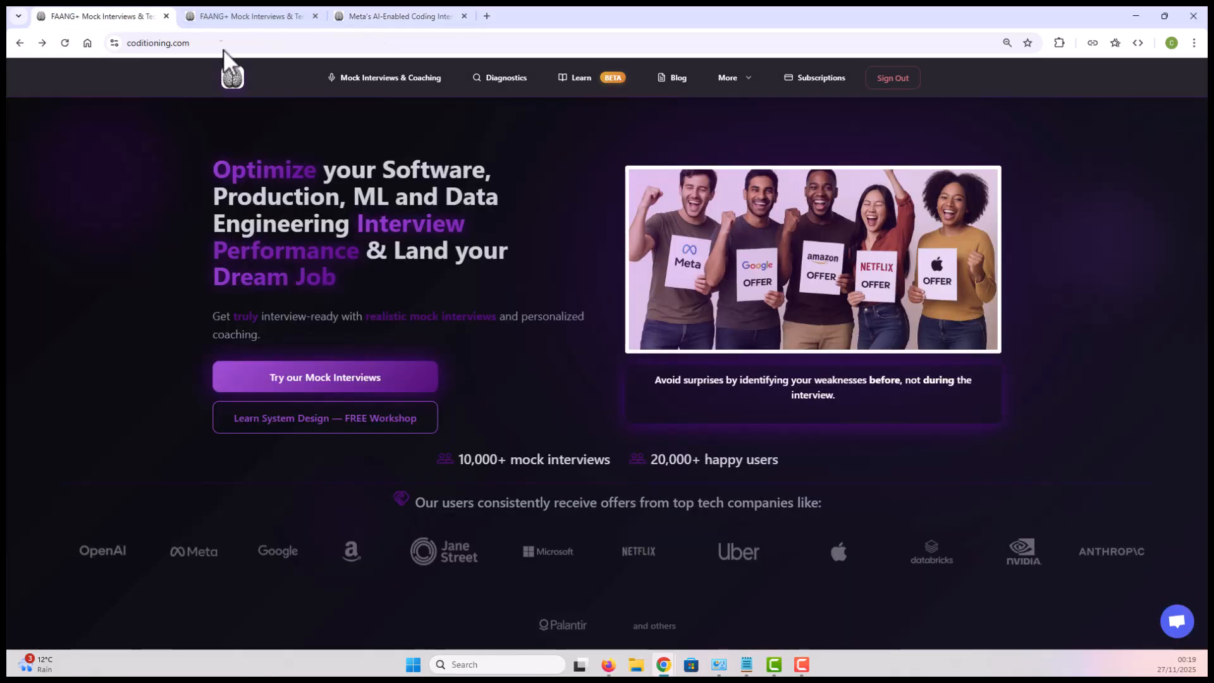
{"action": "mouse_move", "coordinate": [579, 77]}
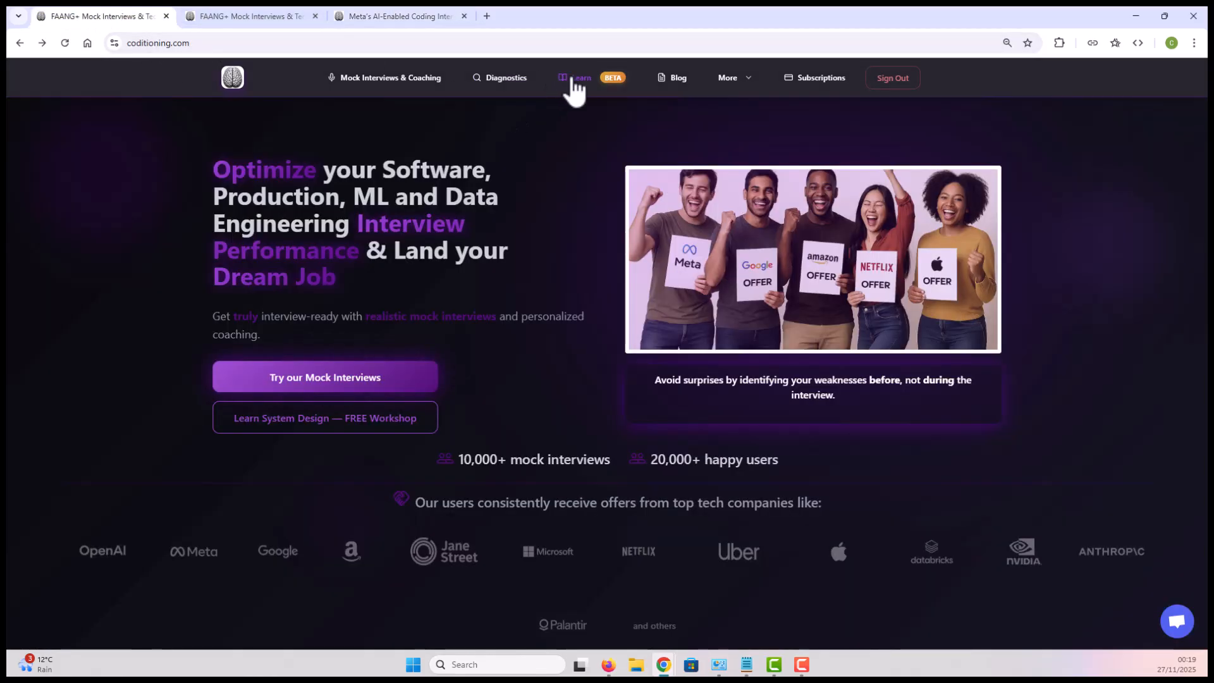
{"action": "mouse_move", "coordinate": [579, 77]}
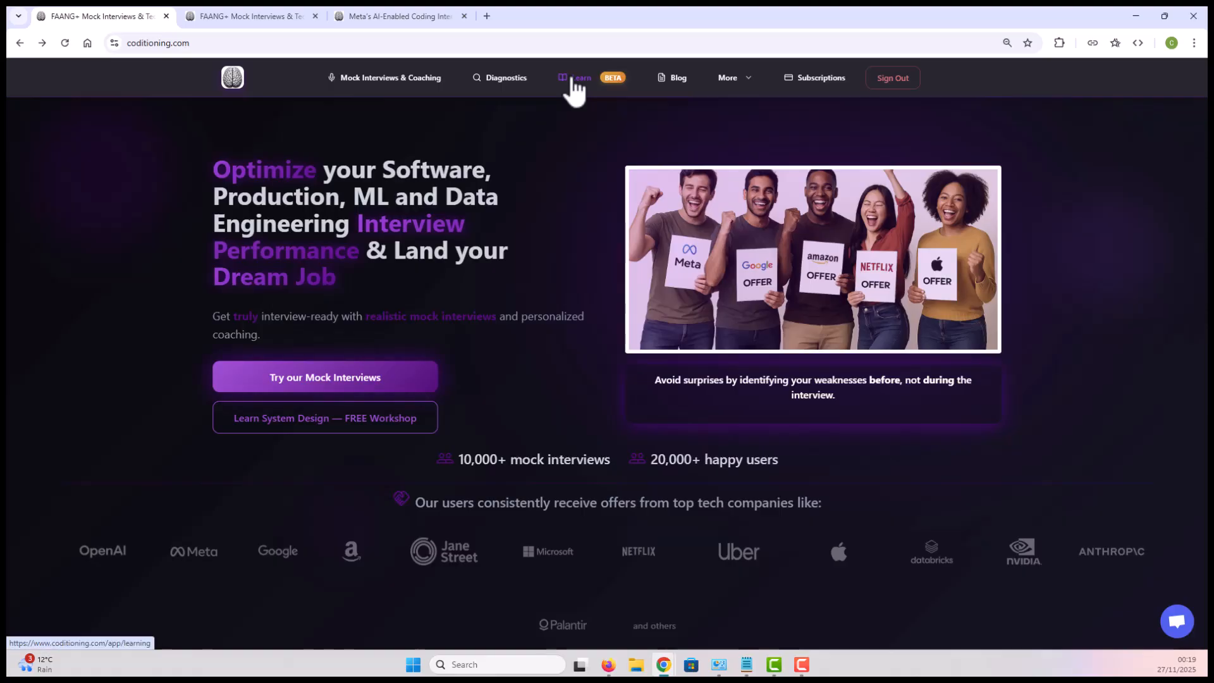
Step: From Learn, open the Meta Coding & AI-enabled Coding (SWE/ML Loops) course
{"action": "left_click", "coordinate": [579, 77]}
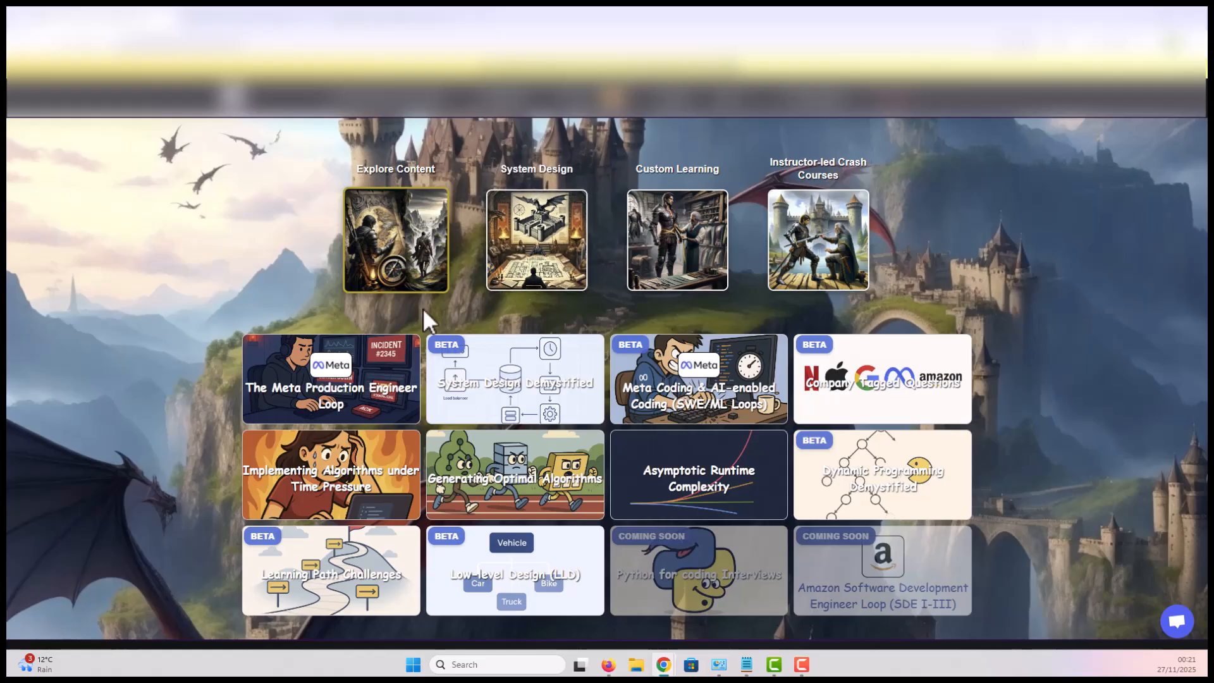
{"action": "mouse_move", "coordinate": [476, 478]}
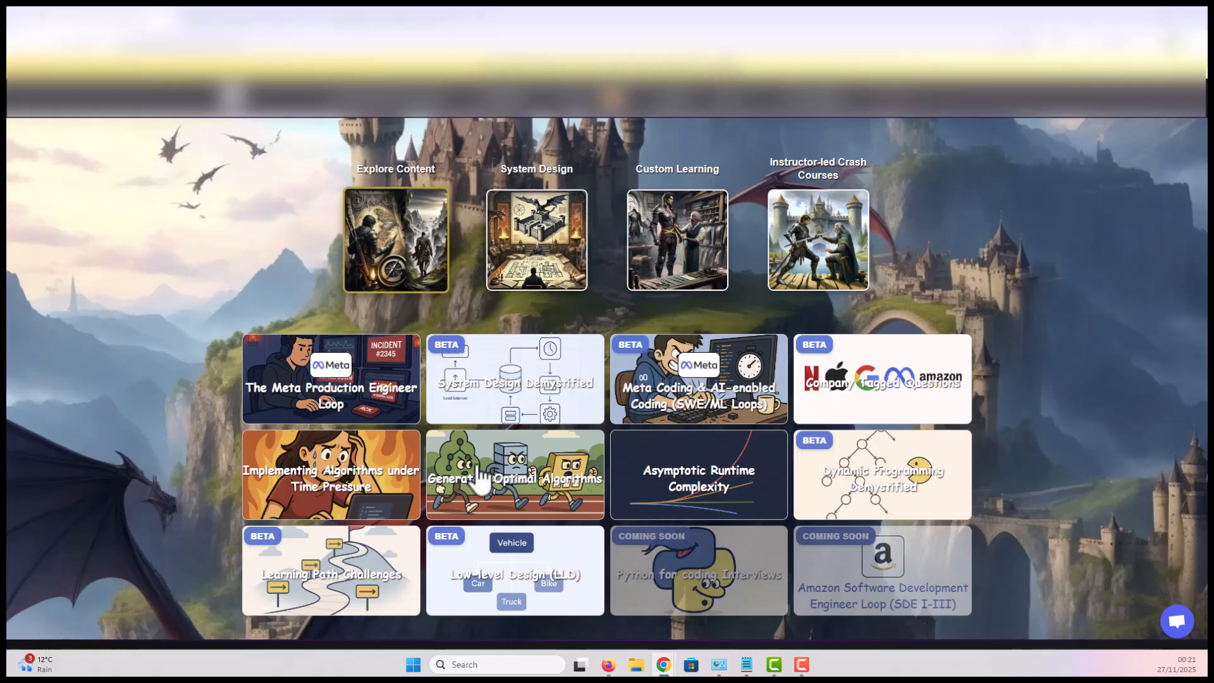
{"action": "mouse_move", "coordinate": [654, 394]}
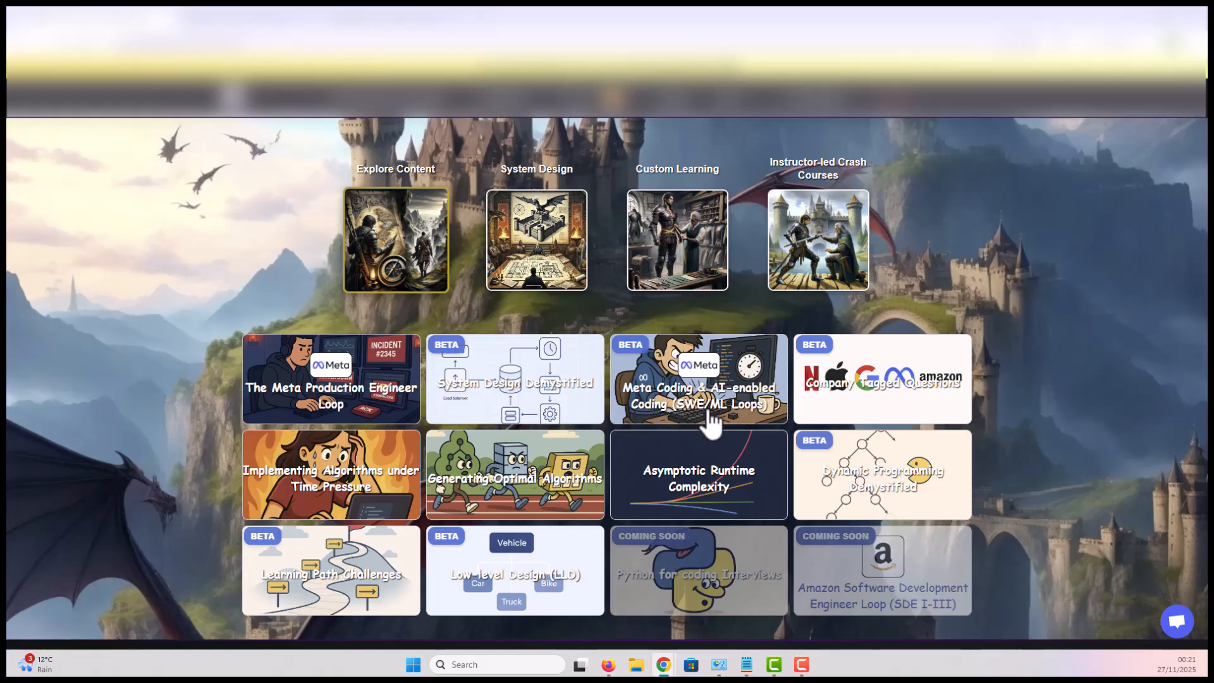
{"action": "left_click", "coordinate": [698, 379]}
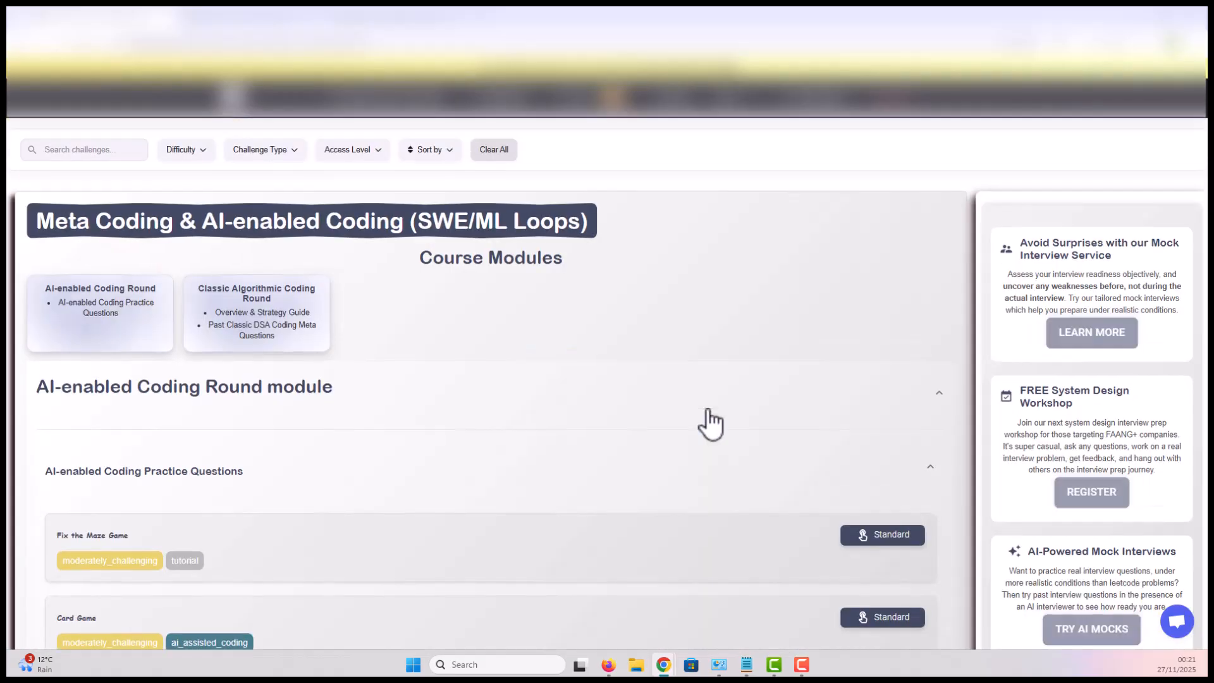
Step: Scroll the AI-enabled Coding Round module and open the Card Game practice question
{"action": "scroll", "scroll_direction": "down", "scroll_amount": 3}
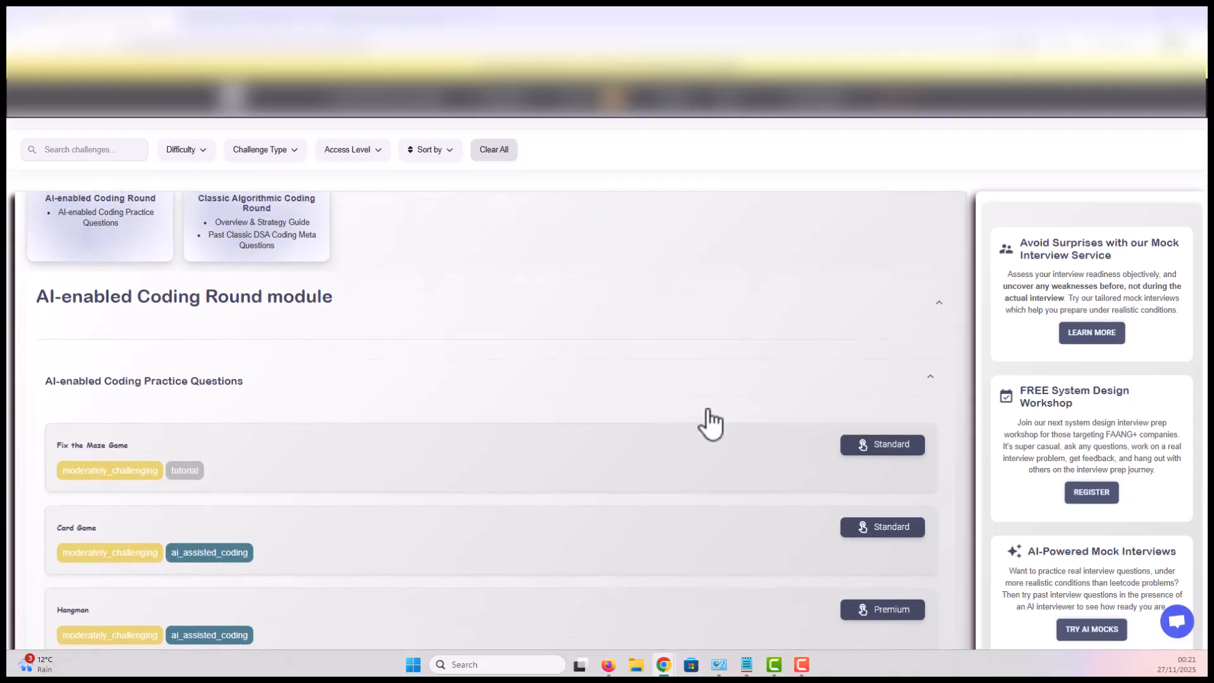
{"action": "scroll", "scroll_direction": "down", "scroll_amount": 3}
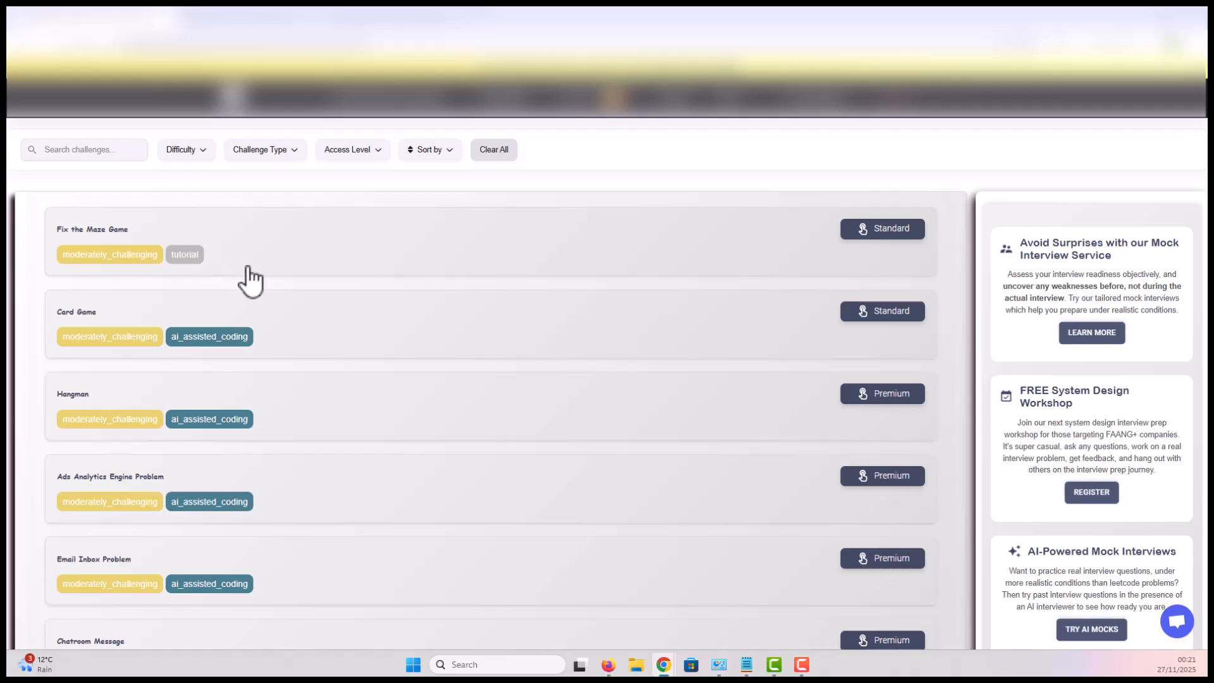
{"action": "mouse_move", "coordinate": [193, 340]}
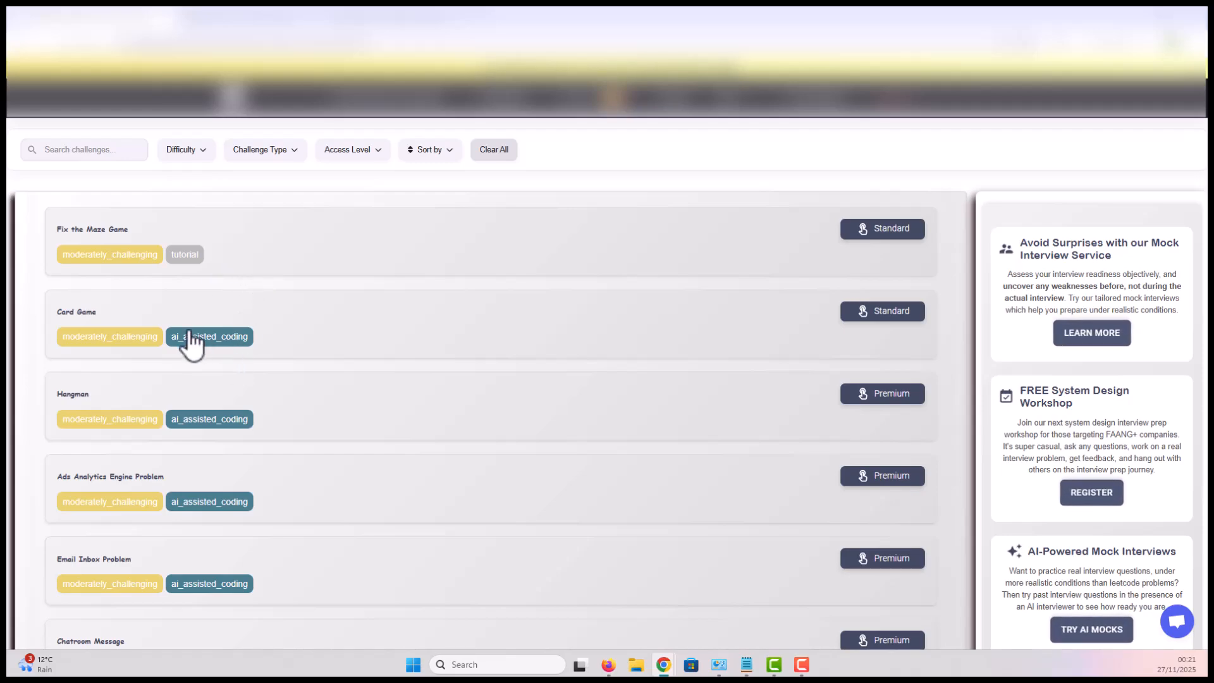
{"action": "mouse_move", "coordinate": [250, 391]}
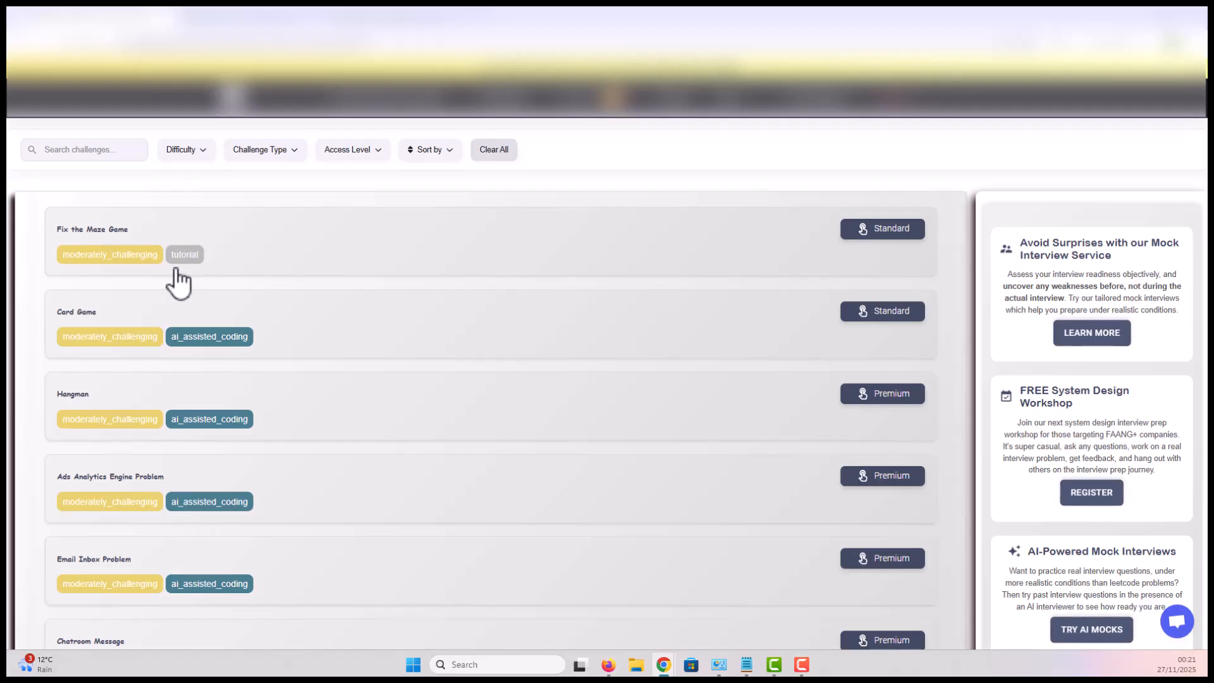
{"action": "mouse_move", "coordinate": [287, 292]}
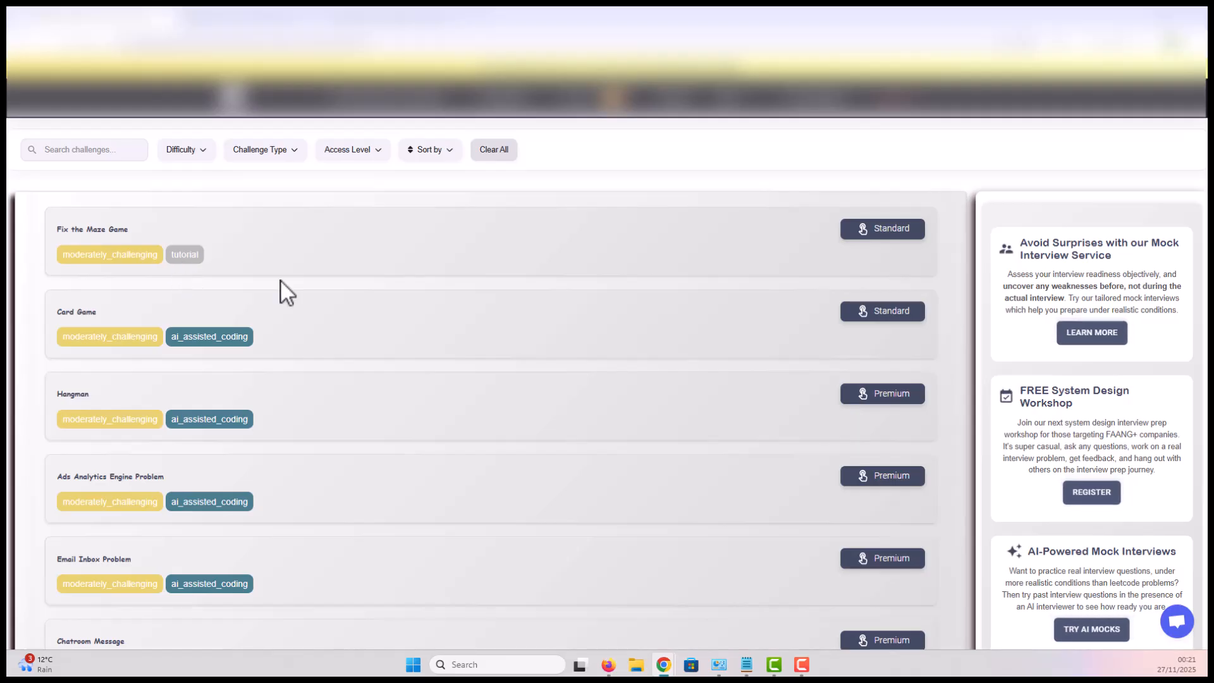
{"action": "scroll", "scroll_direction": "down", "scroll_amount": 3}
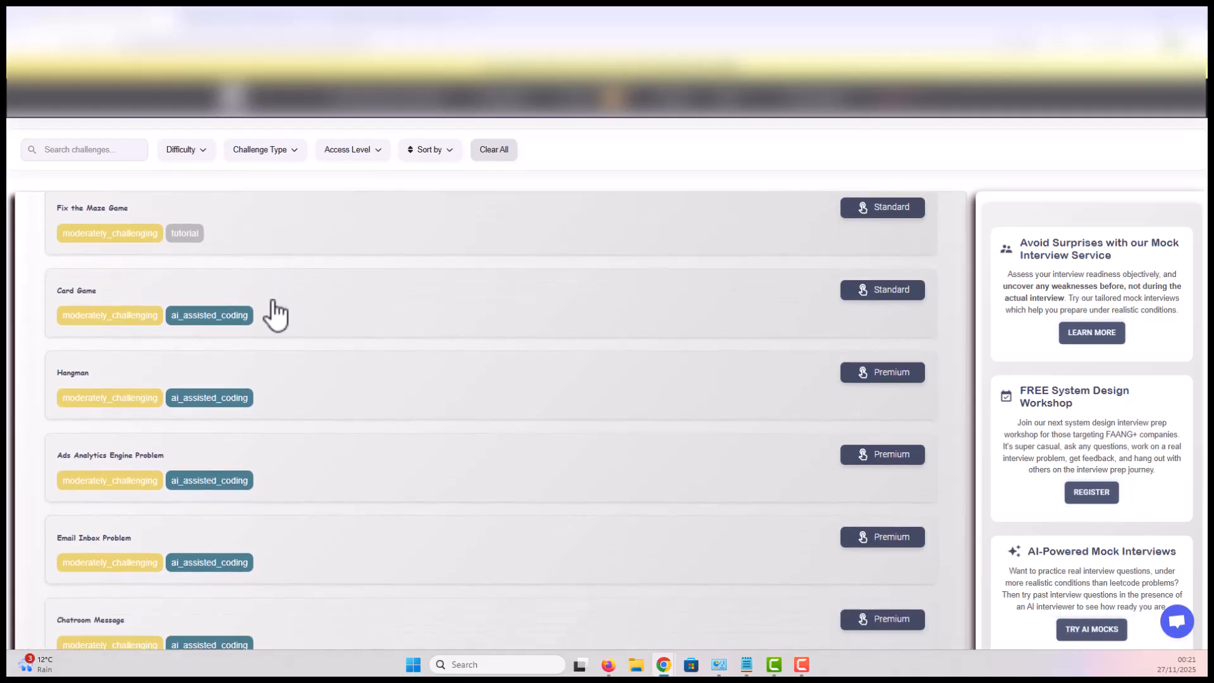
{"action": "left_click", "coordinate": [76, 291]}
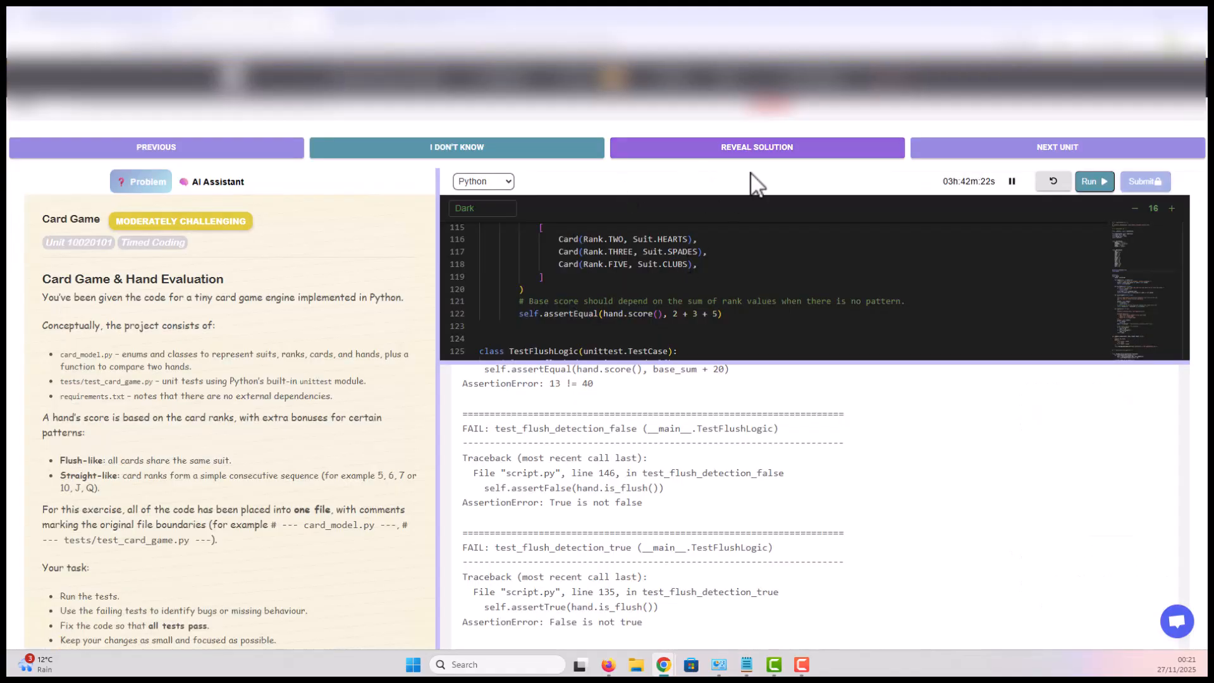
Step: Reveal the solution guidance on the Hand.is_straight duplicate-rank bug and its fix
{"action": "left_click", "coordinate": [756, 147]}
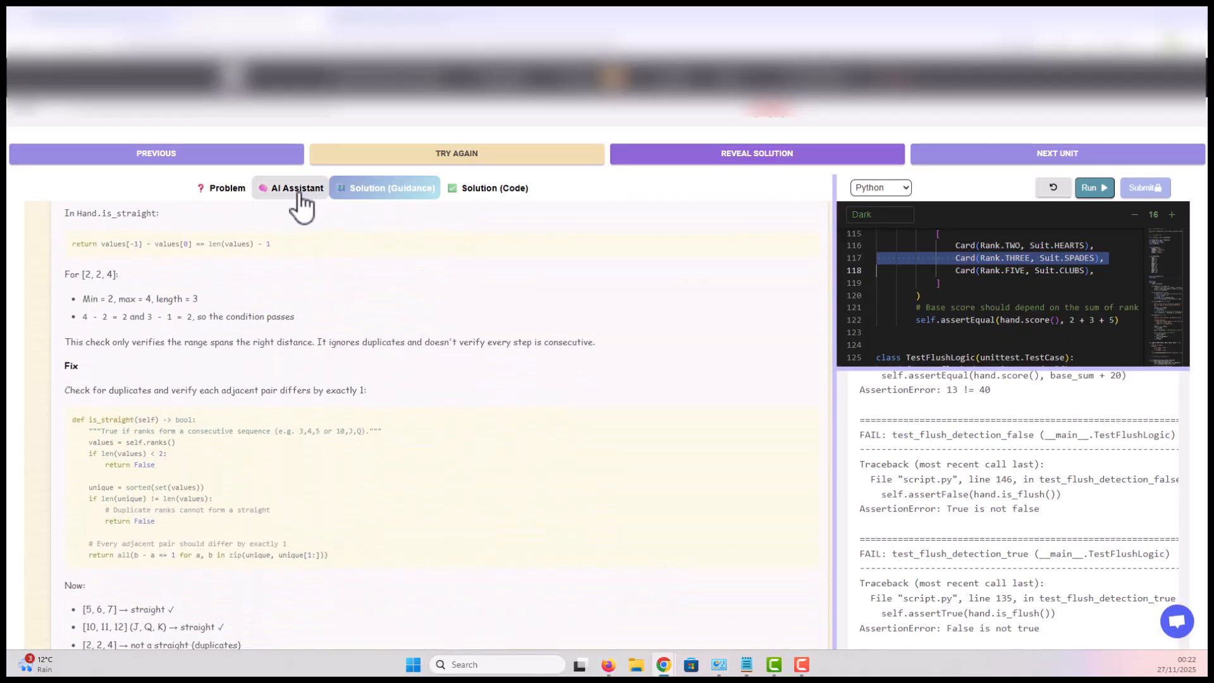
Step: Open the AI Assistant chat with its quick actions beside the Card Game code
{"action": "left_click", "coordinate": [296, 187]}
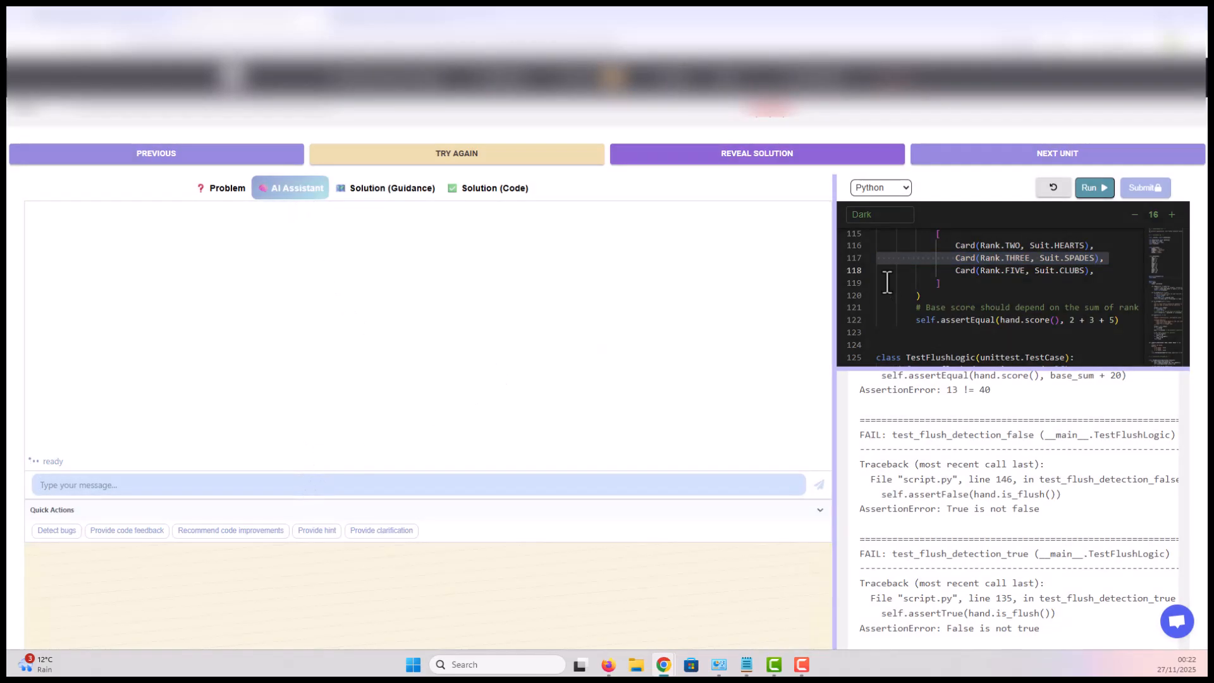
{"action": "left_click_drag", "start_coordinate": [838, 298], "coordinate": [696, 298]}
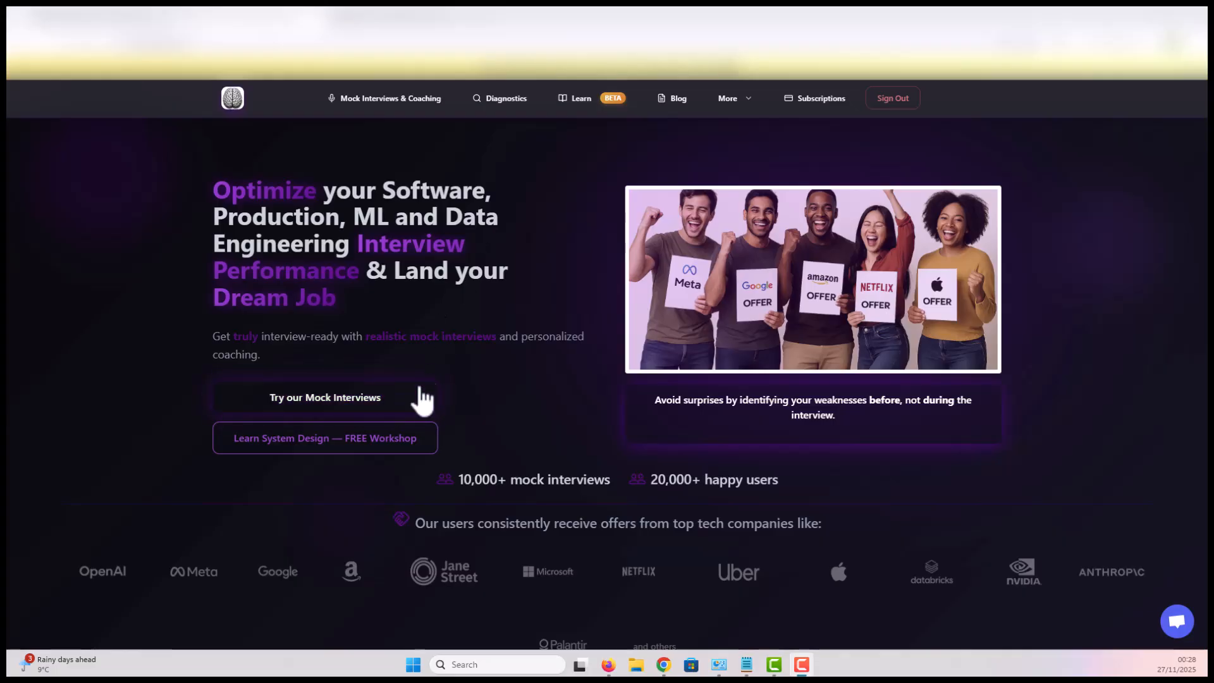
{"action": "mouse_move", "coordinate": [325, 396]}
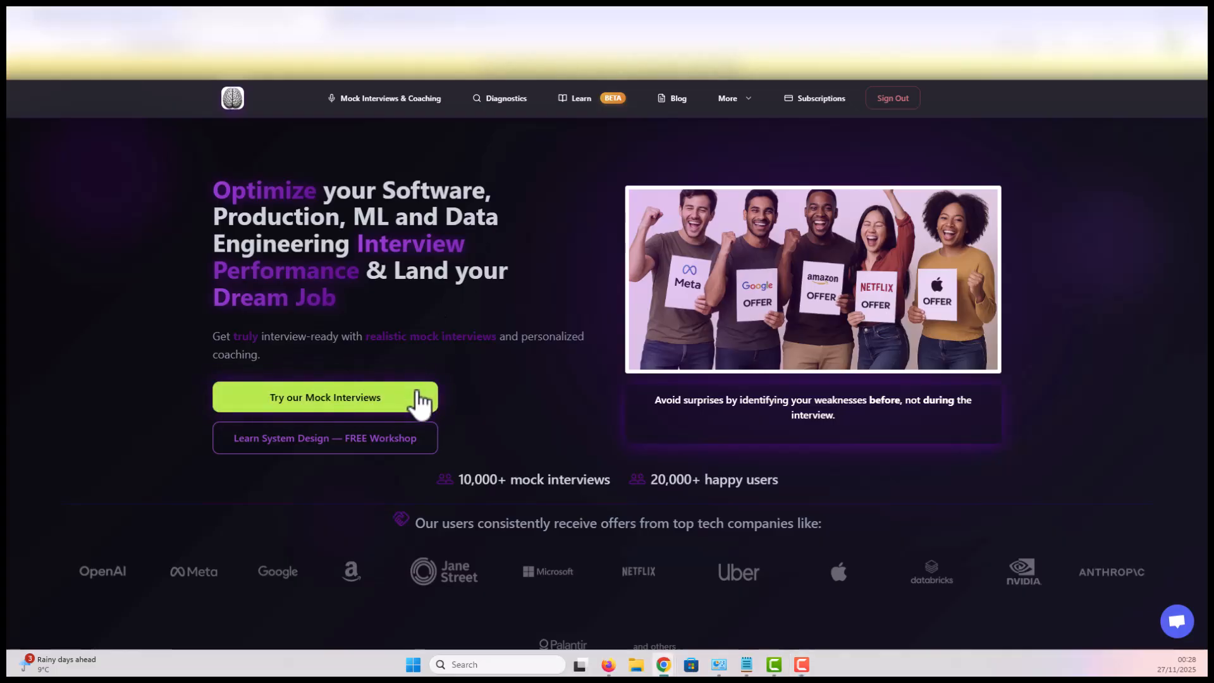
Step: Scroll the home page down to the testimonials about landing FAANG+ offers
{"action": "scroll", "scroll_direction": "down", "scroll_amount": 3}
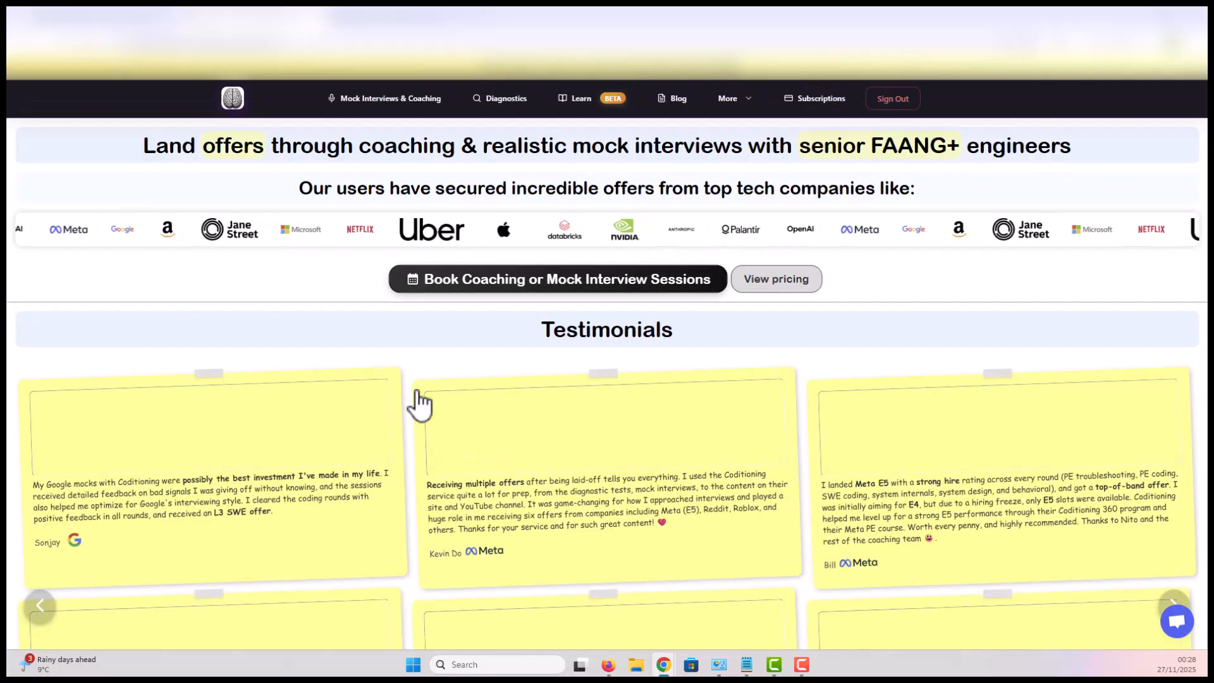